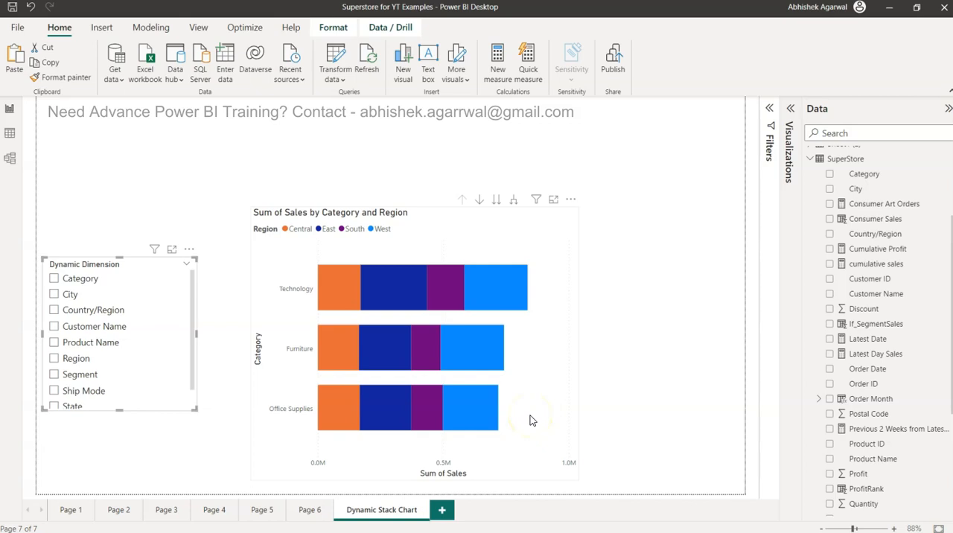
mouse_move(560, 348)
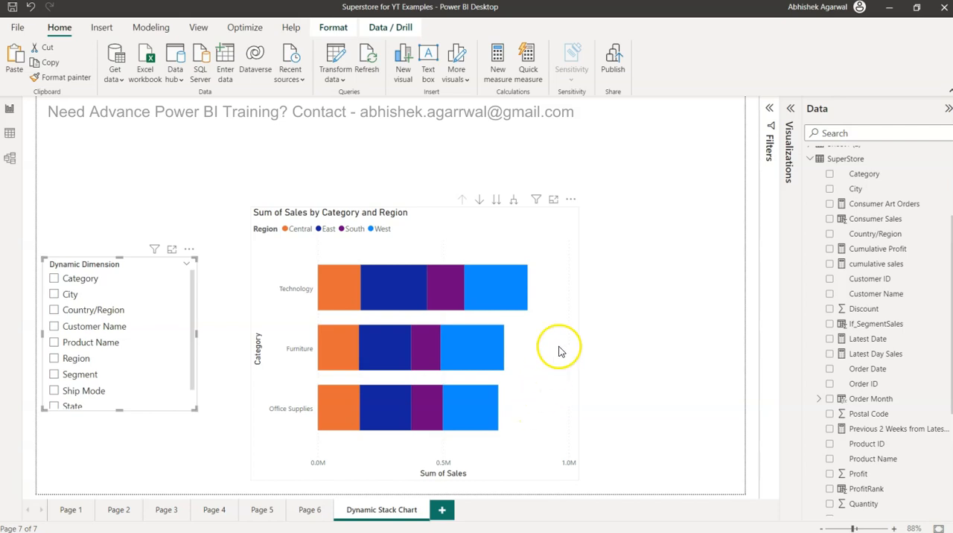
mouse_move(566, 342)
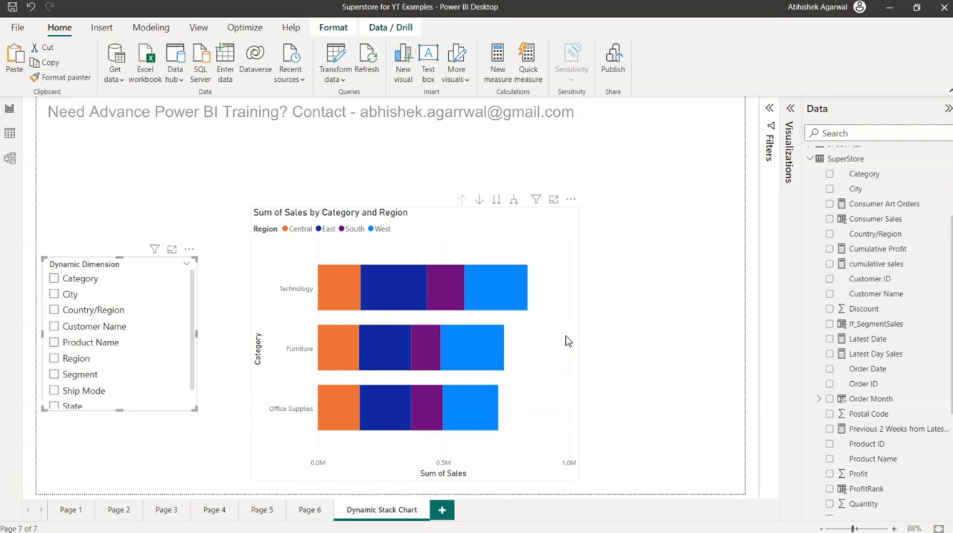
mouse_move(320, 227)
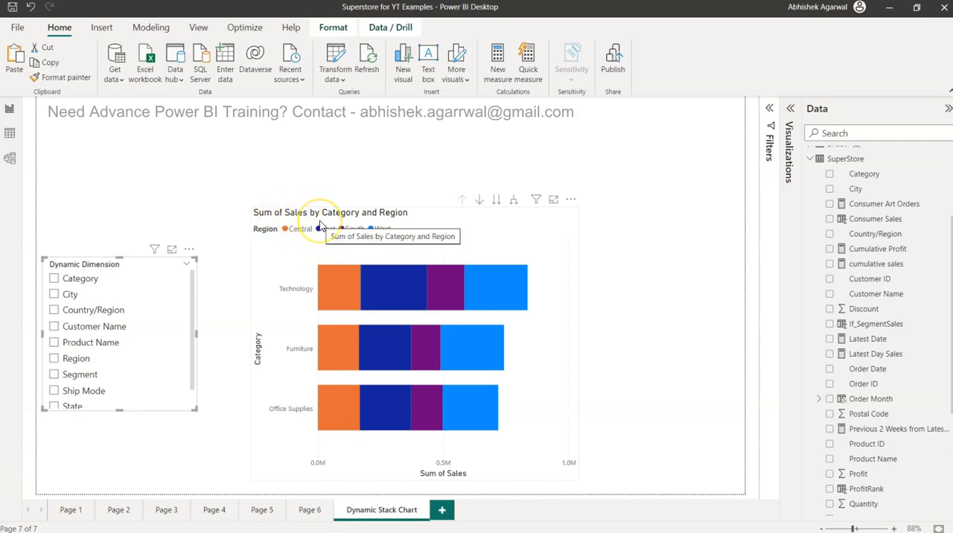
mouse_move(265, 339)
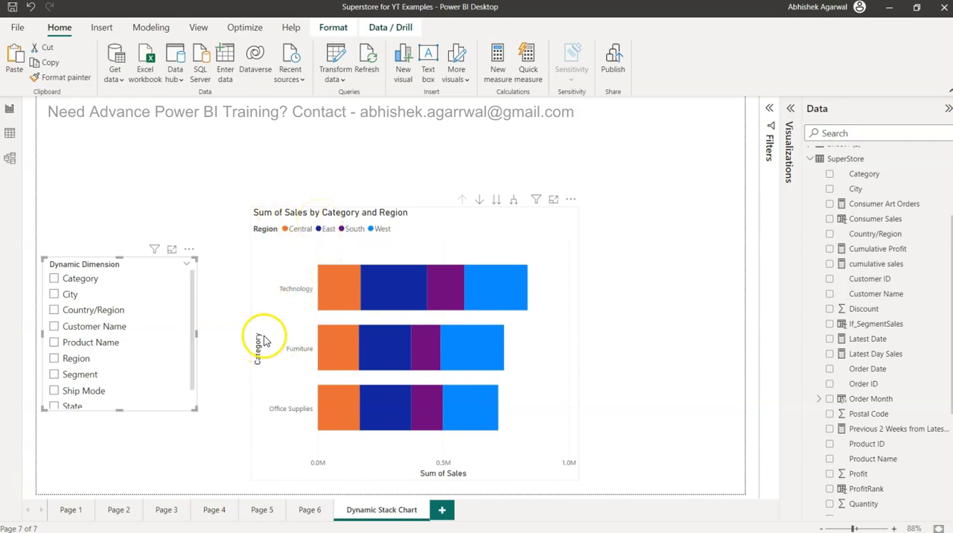
mouse_move(426, 307)
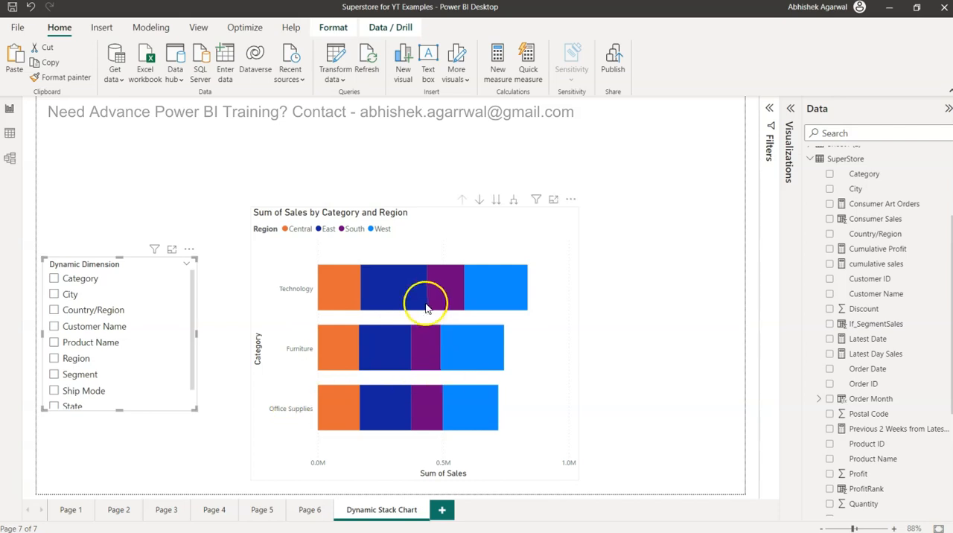
mouse_move(354, 269)
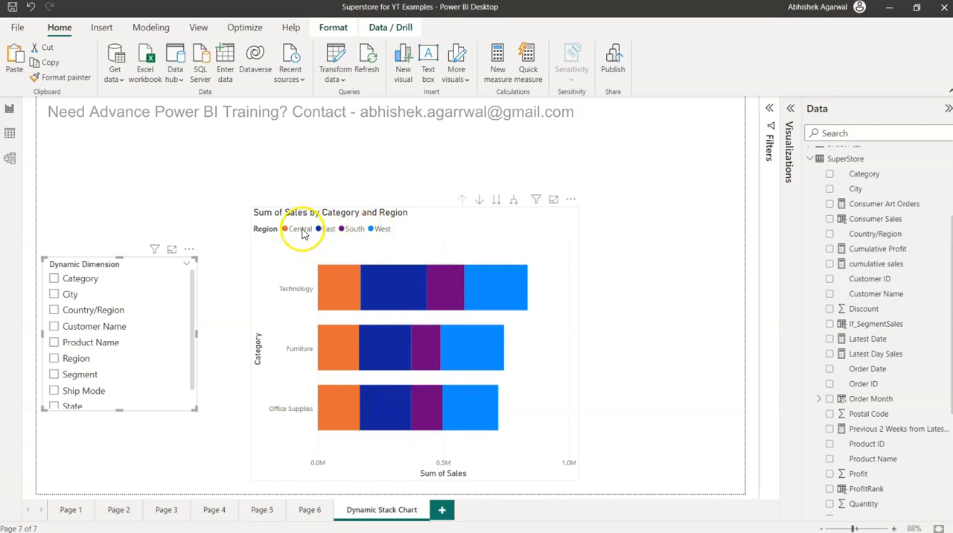
mouse_move(299, 229)
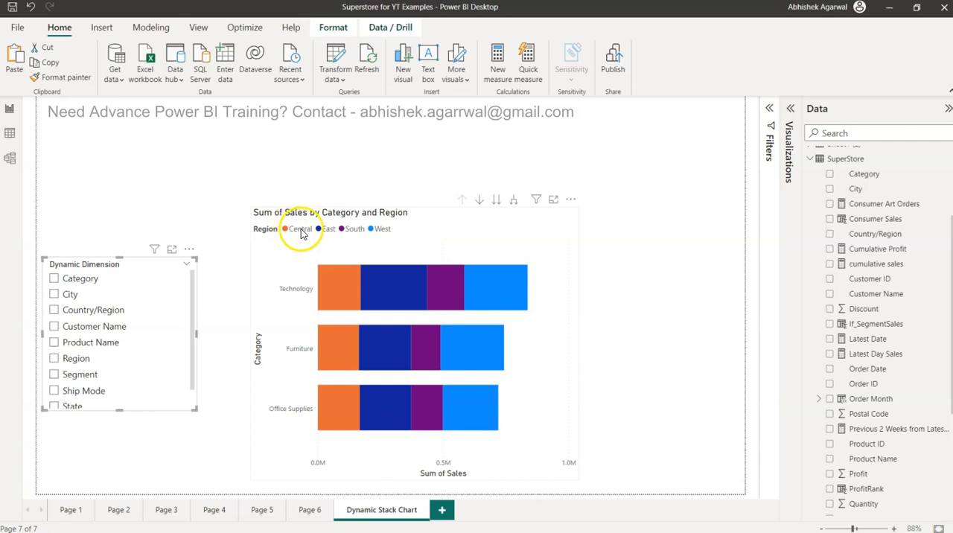
mouse_move(345, 230)
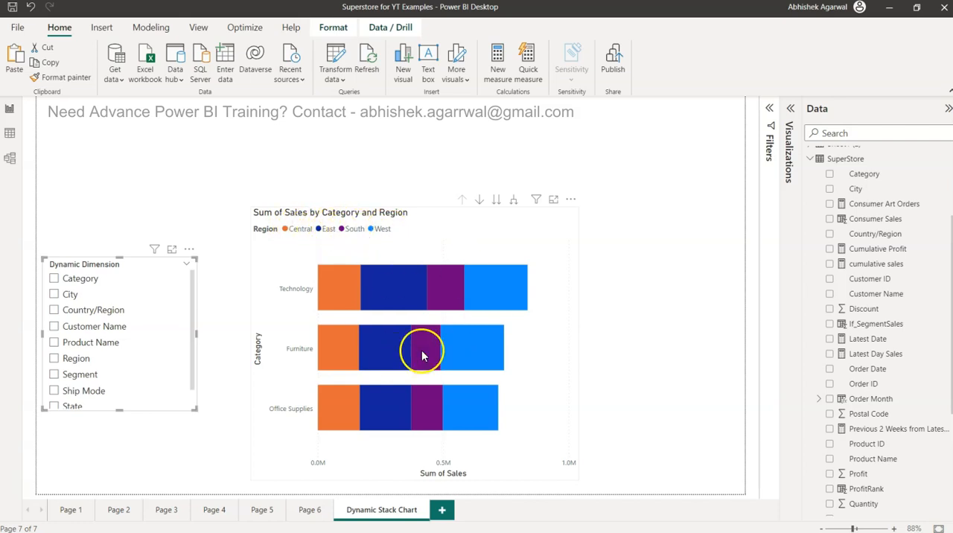
mouse_move(497, 288)
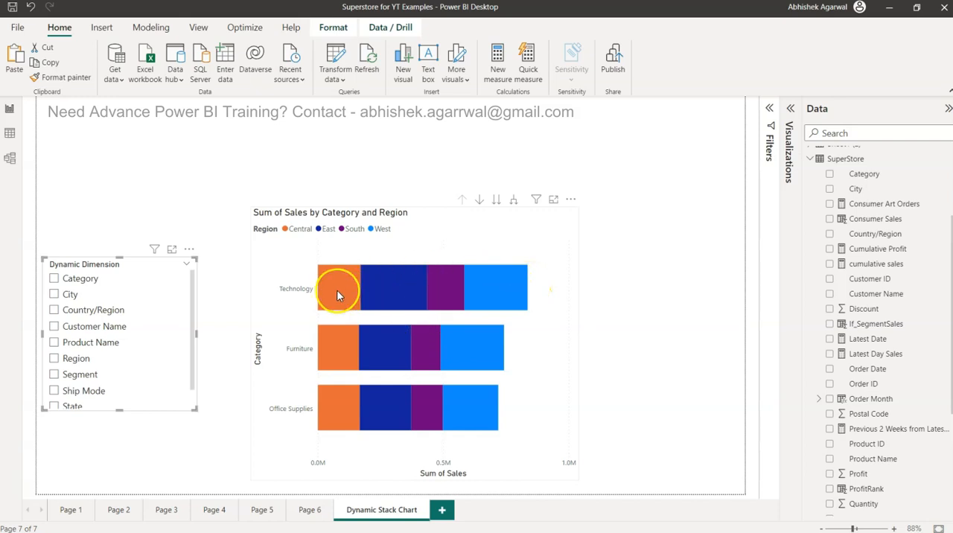
mouse_move(506, 405)
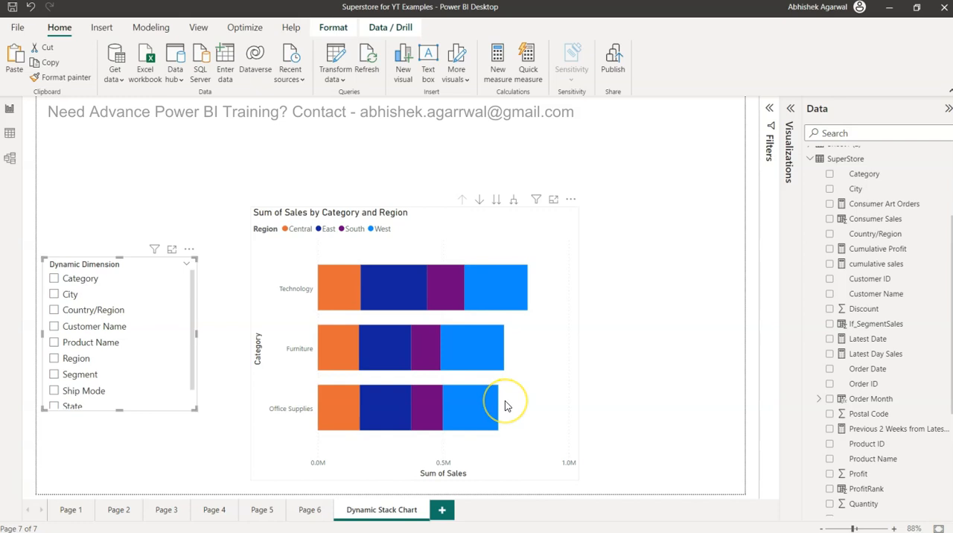
mouse_move(227, 408)
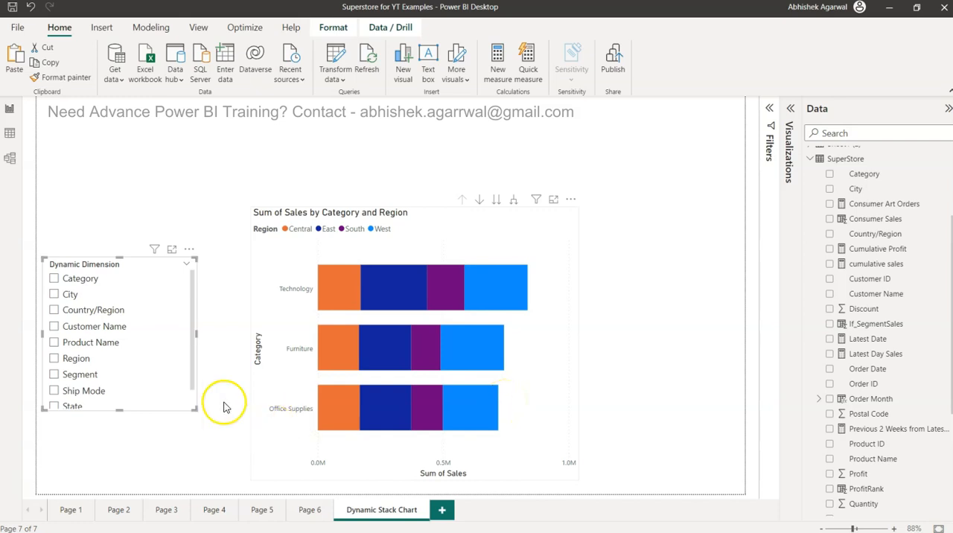
mouse_move(301, 396)
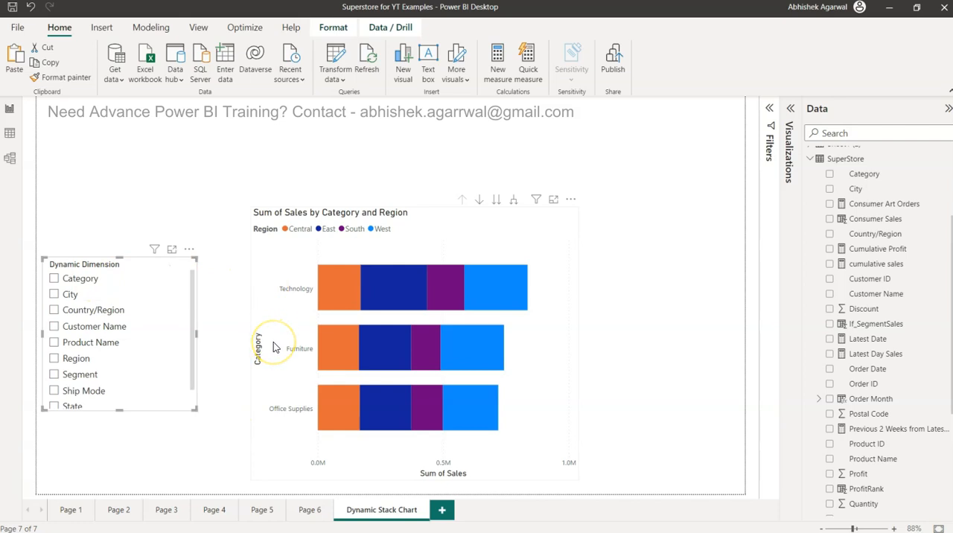
mouse_move(286, 239)
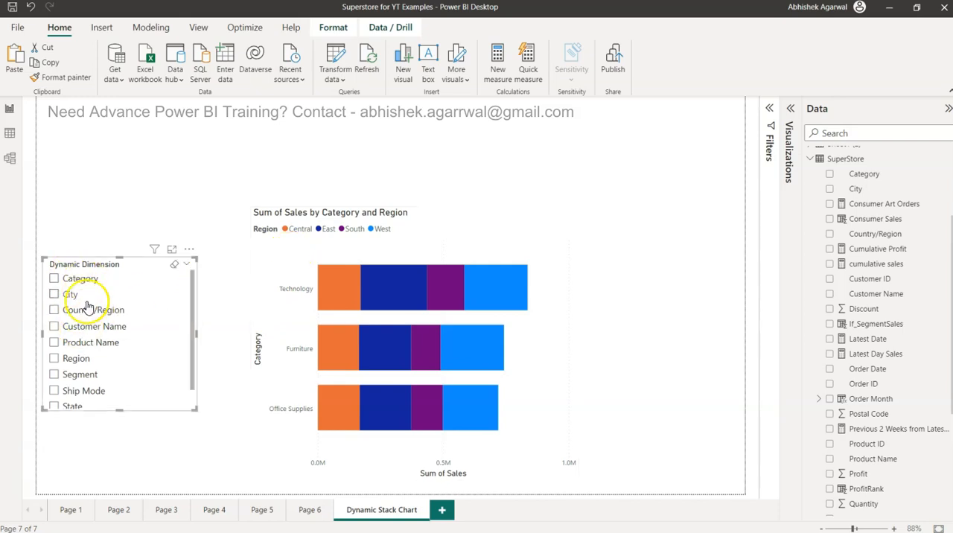
mouse_move(110, 344)
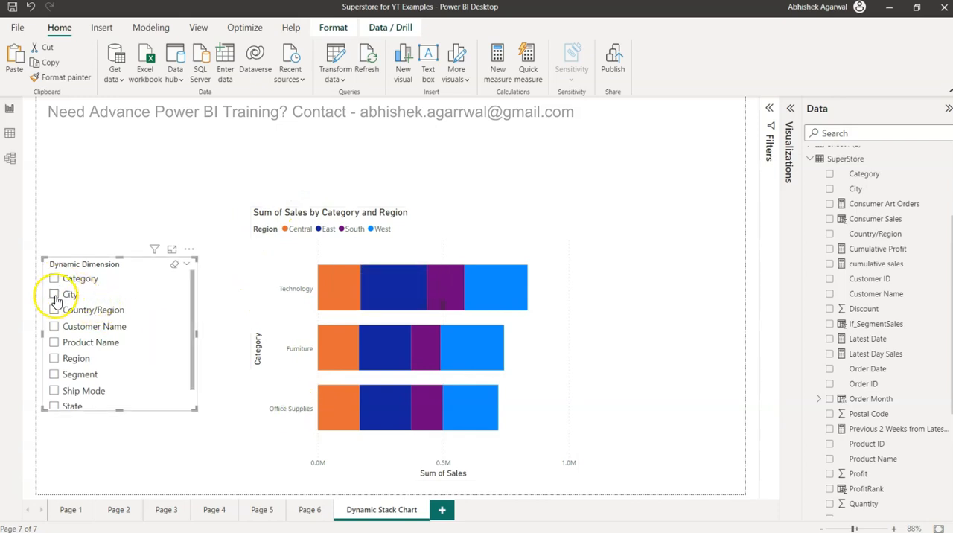
Cycle the Dynamic Dimension slicer through City, Customer Name and Segment, ending on Ship Mode stacked by Region
click(53, 295)
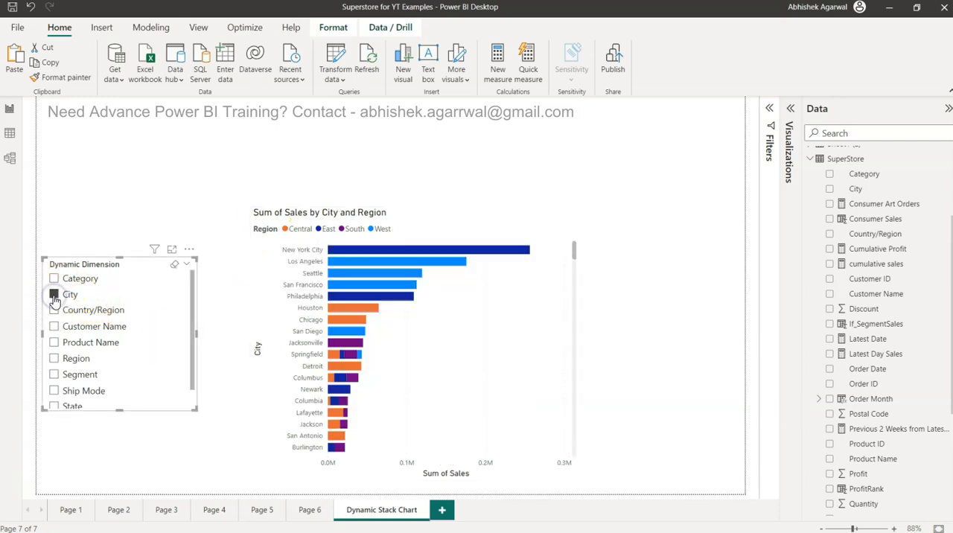
click(53, 294)
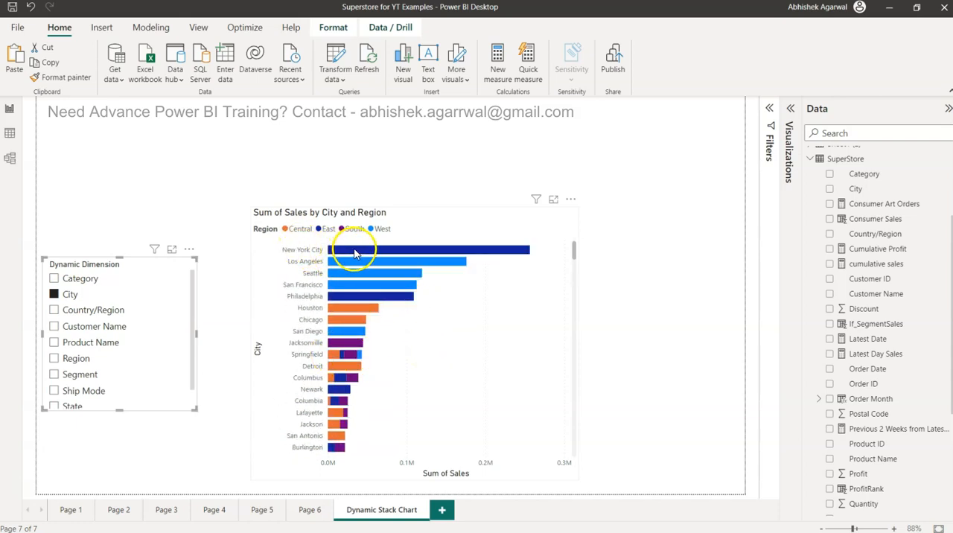
mouse_move(360, 250)
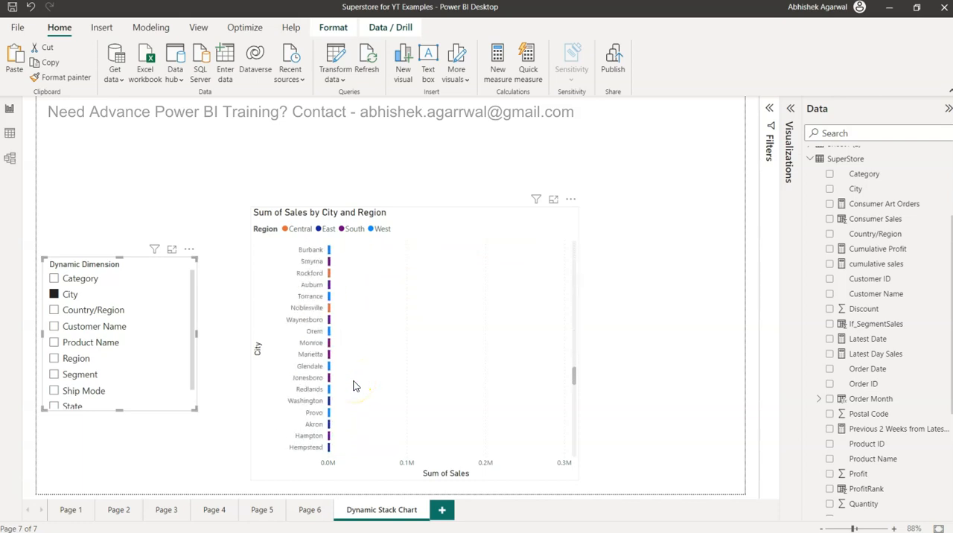
click(54, 342)
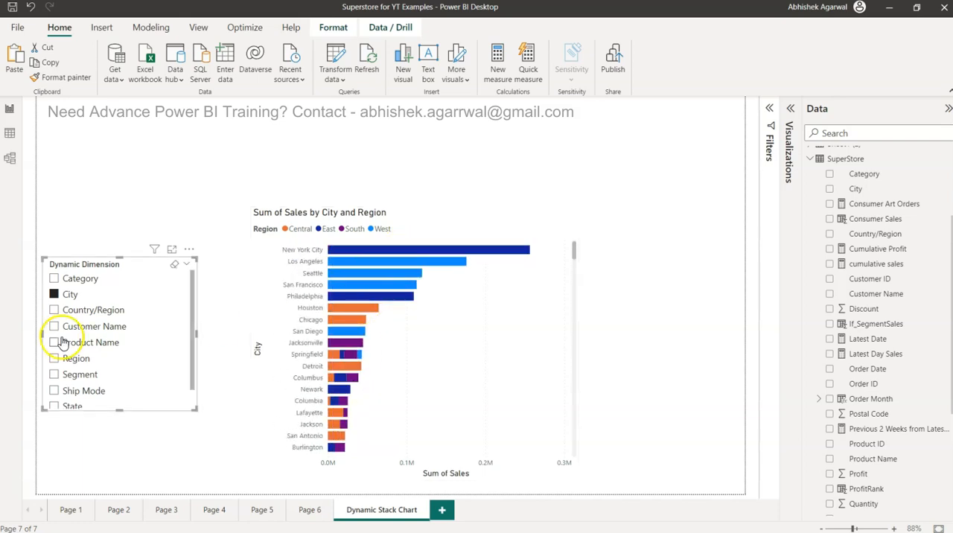
click(54, 326)
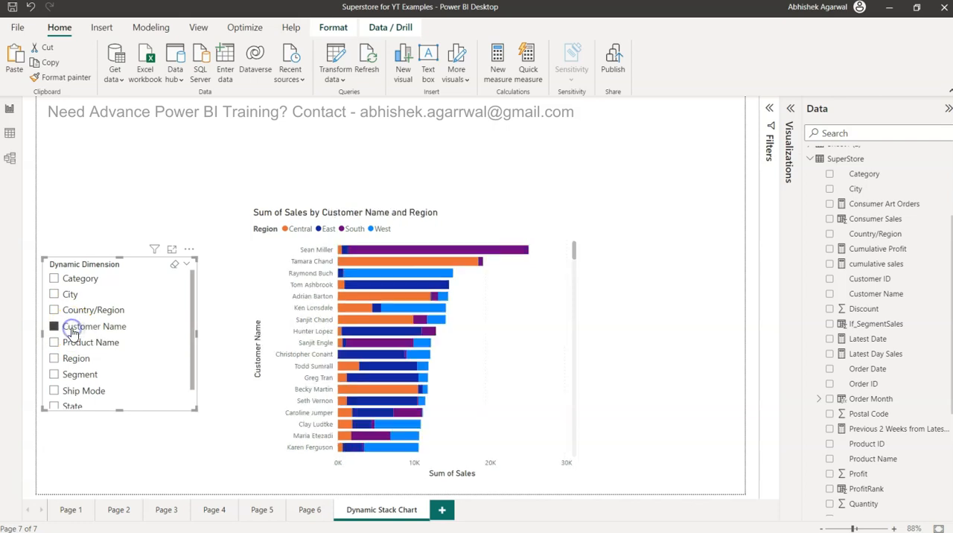
click(53, 326)
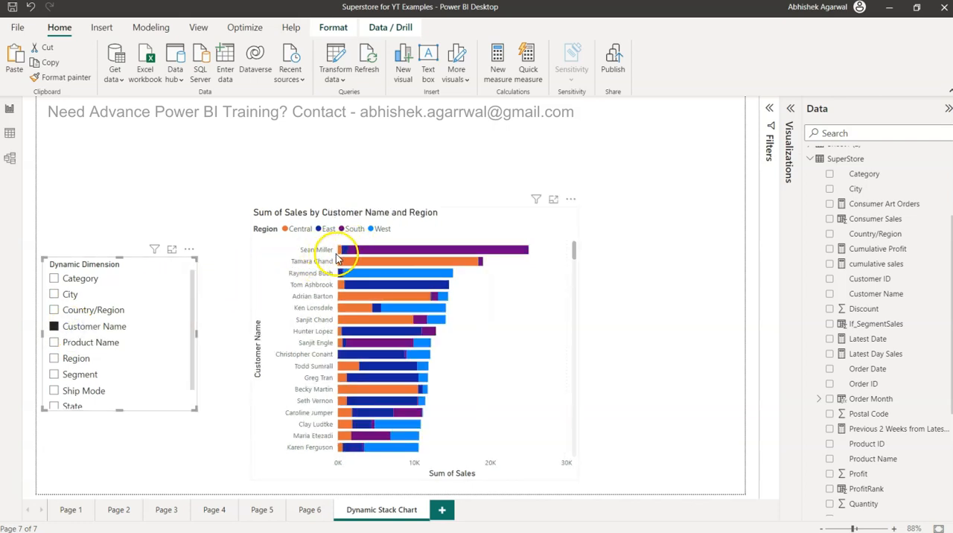
mouse_move(375, 256)
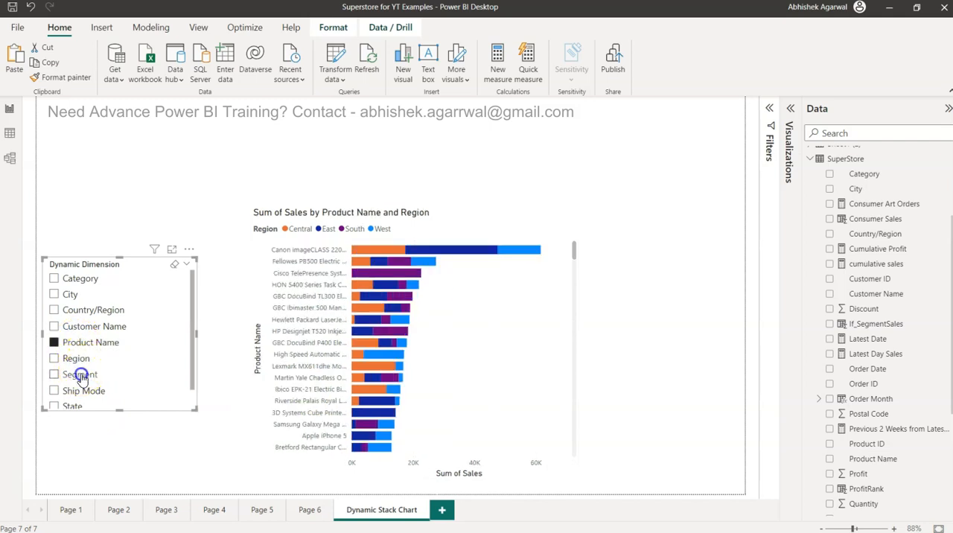
click(54, 375)
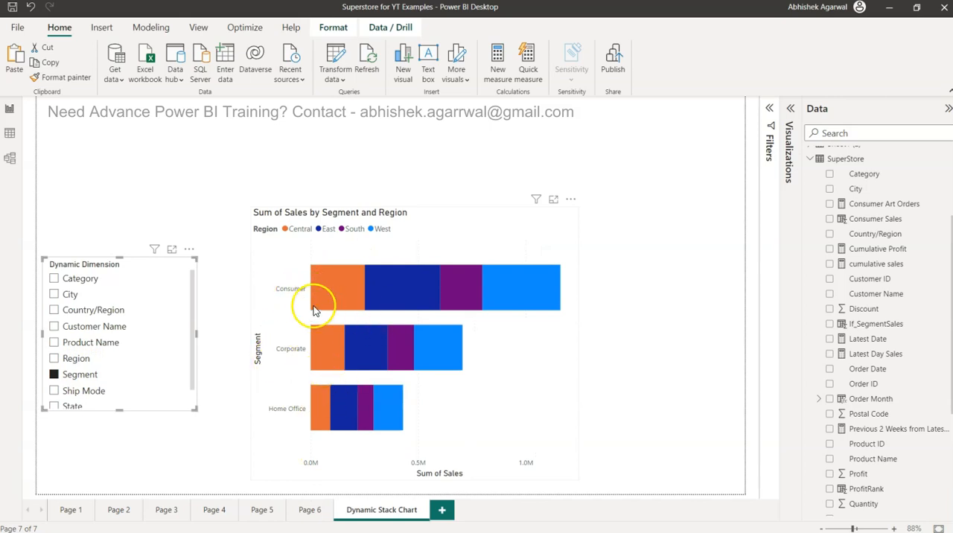
click(54, 390)
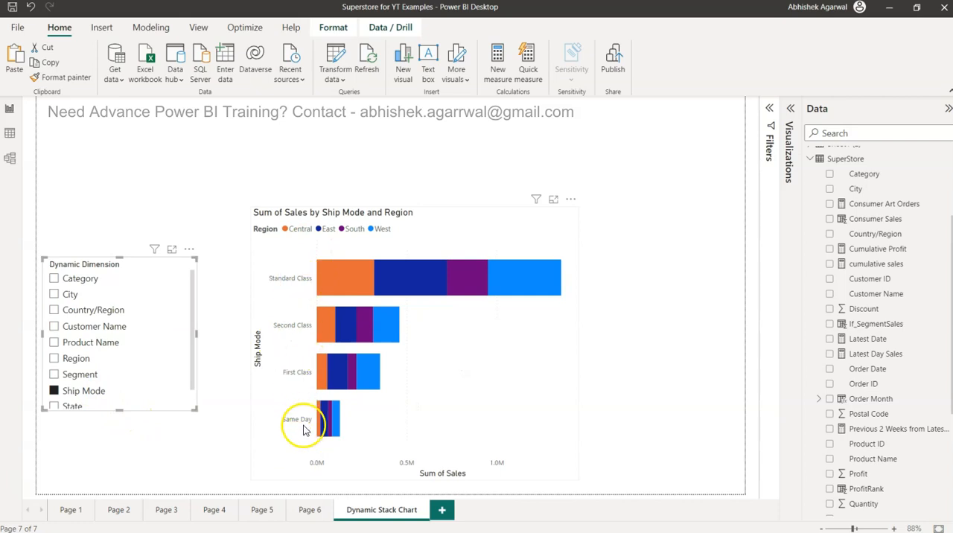
mouse_move(301, 416)
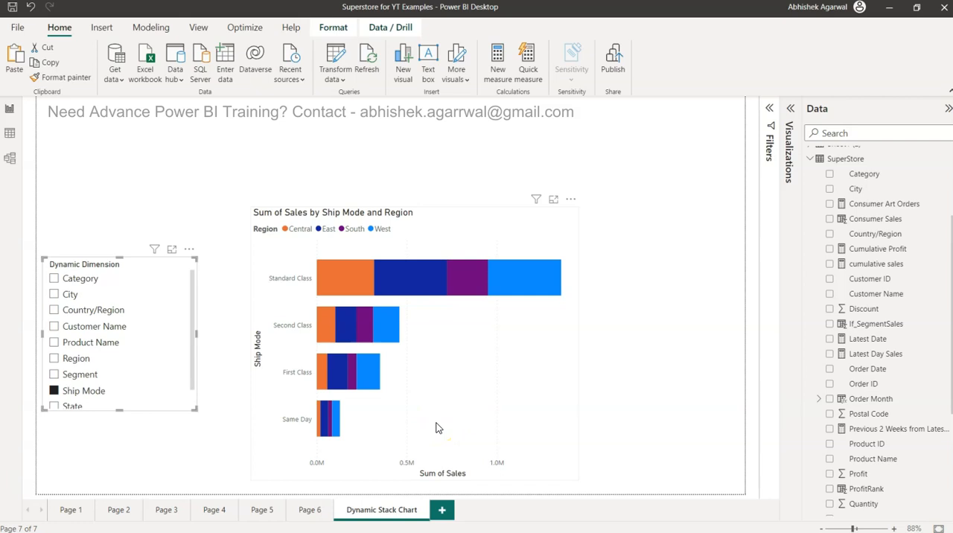
mouse_move(684, 311)
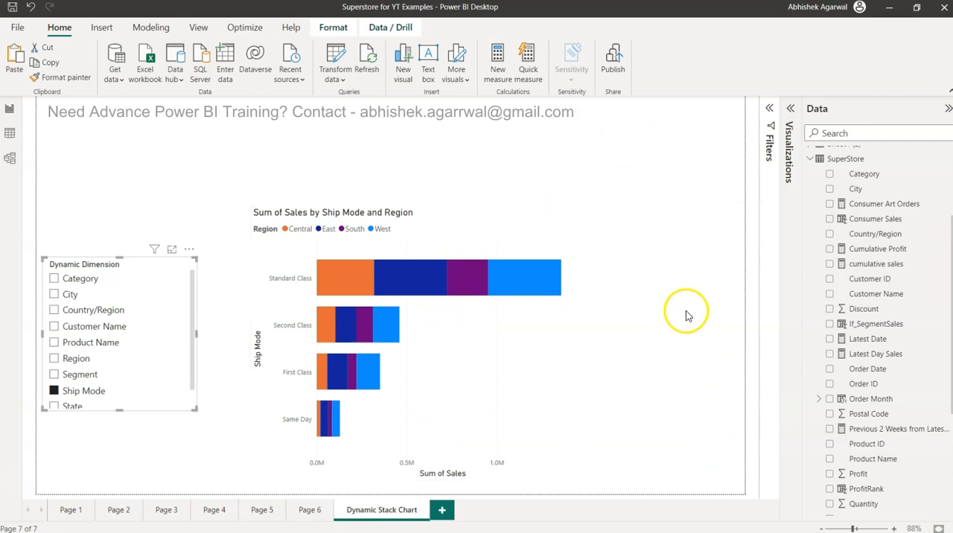
mouse_move(686, 311)
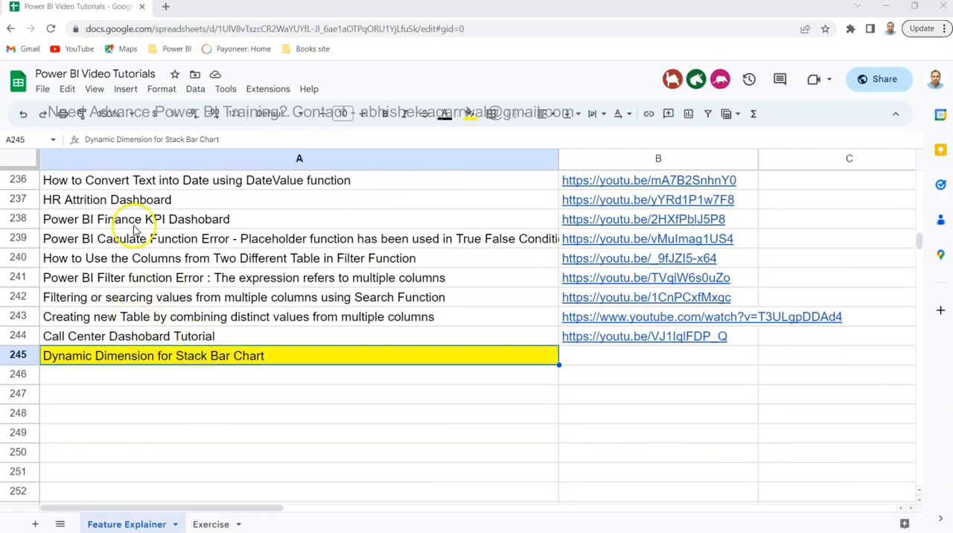
mouse_move(269, 247)
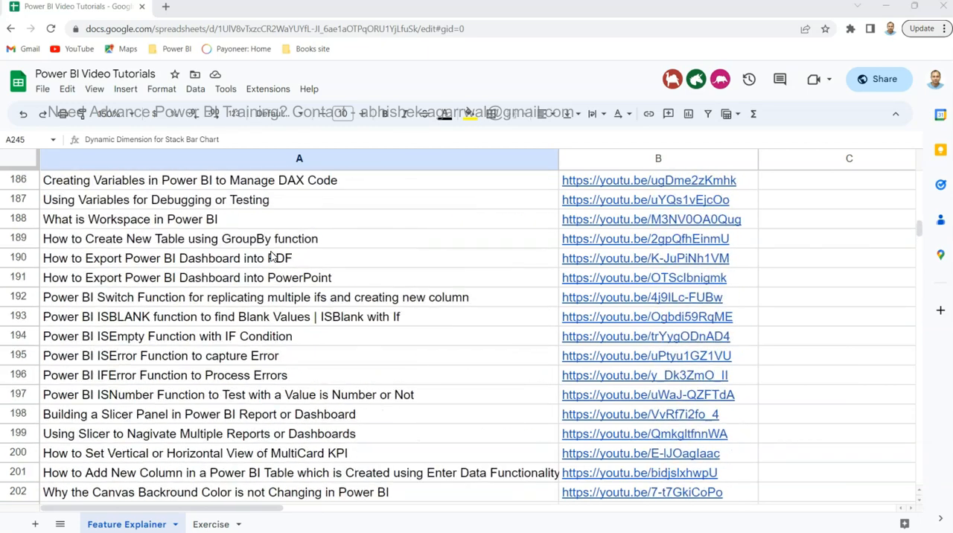
Scroll through the Feature Explainer tutorial list, then browse the Exercise sheet
scroll(down, 3)
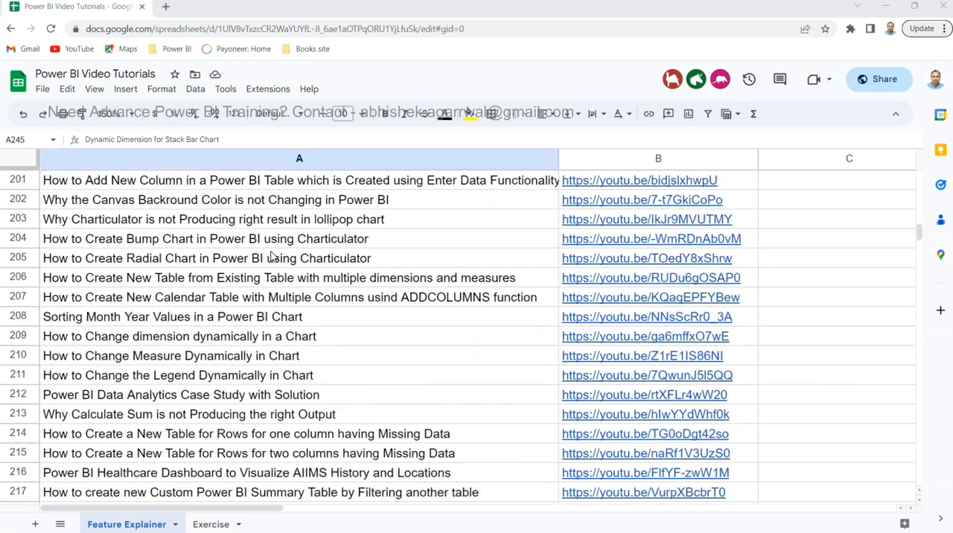
scroll(down, 3)
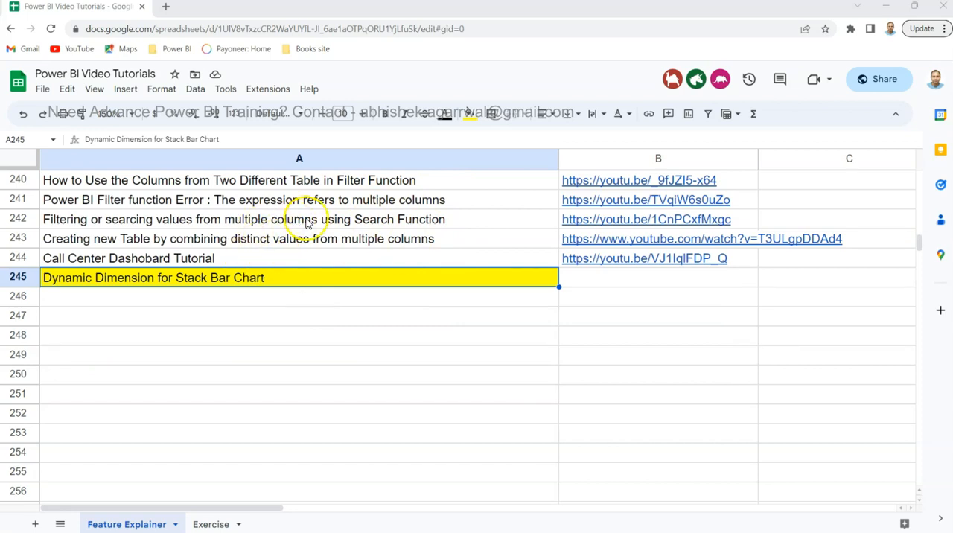
mouse_move(477, 265)
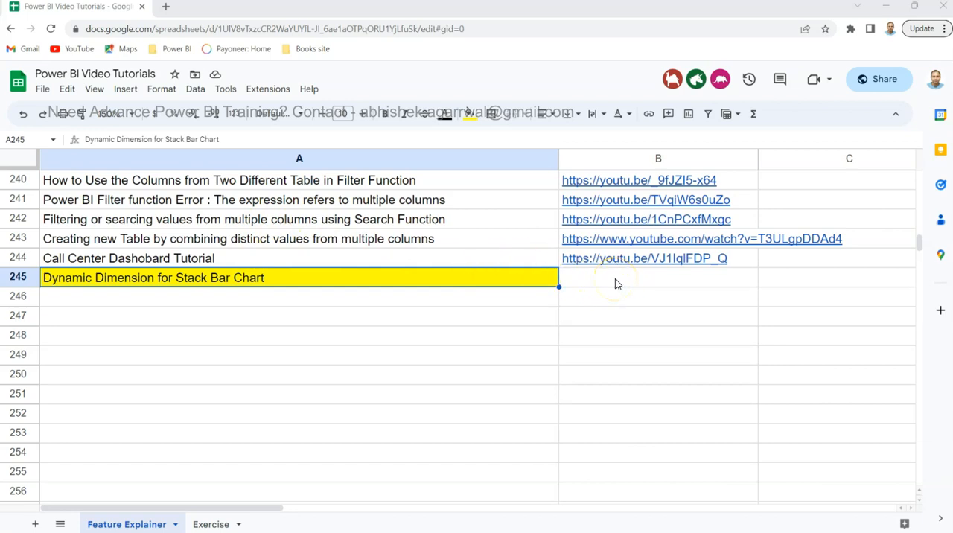
mouse_move(625, 283)
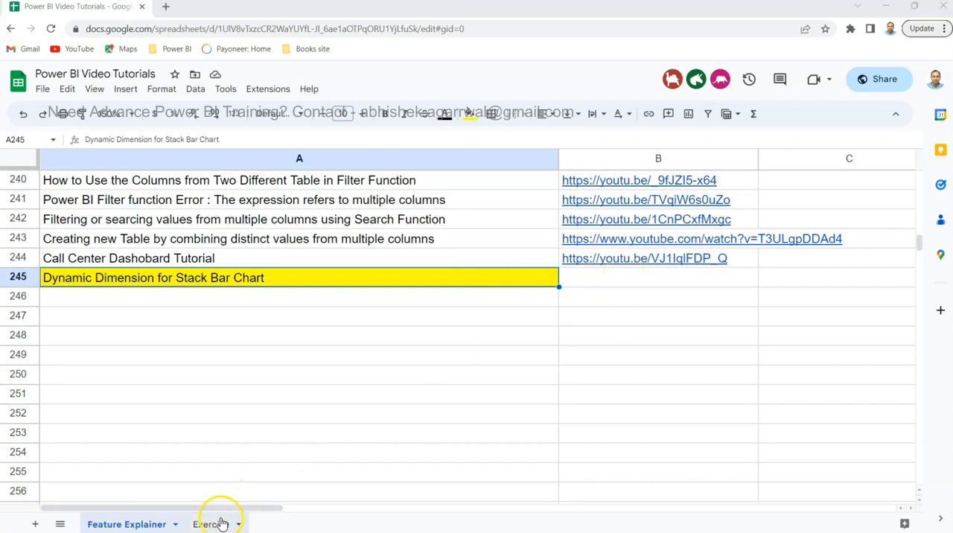
click(209, 524)
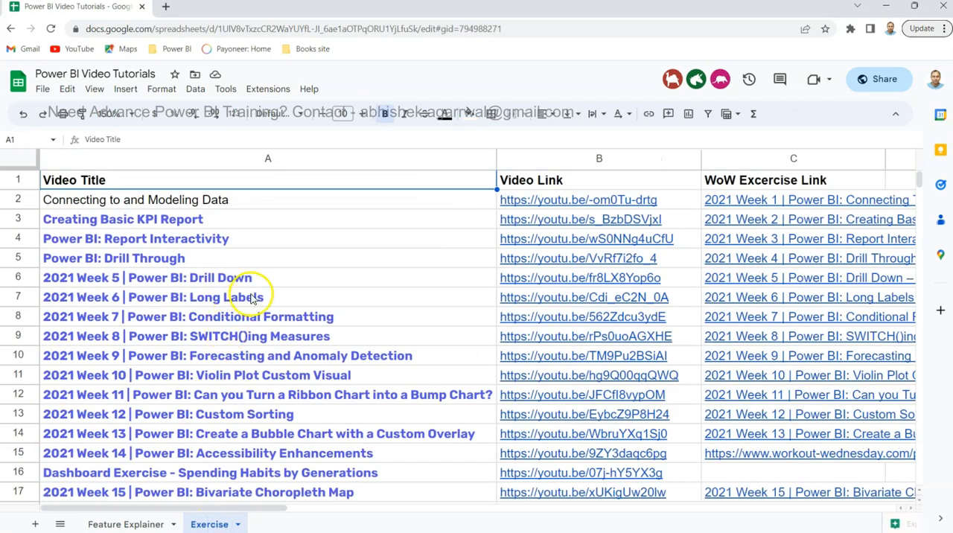
scroll(down, 3)
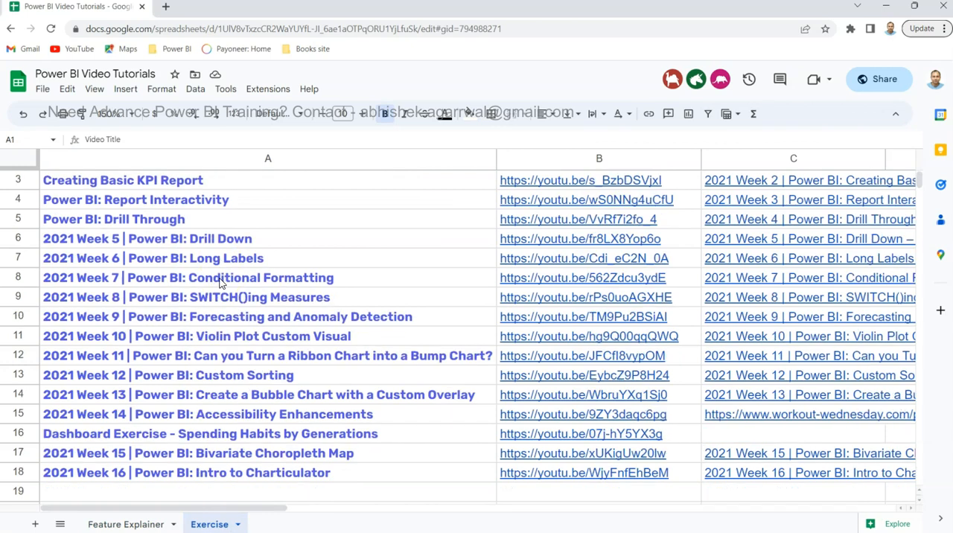
scroll(right, 3)
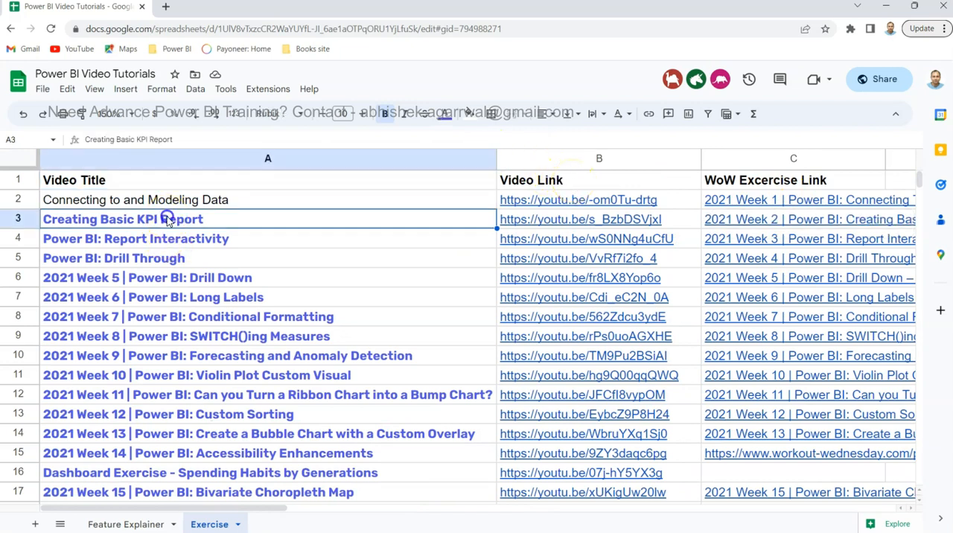
Review the Creating Basic KPI Report and Week 8 SWITCH()ing Measures entries, returning to Feature Explainer
click(188, 317)
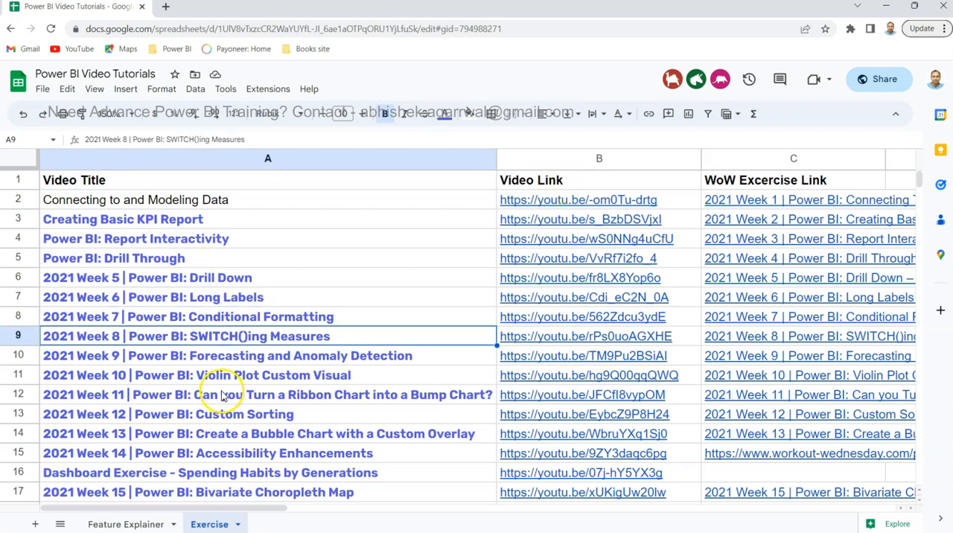
click(125, 524)
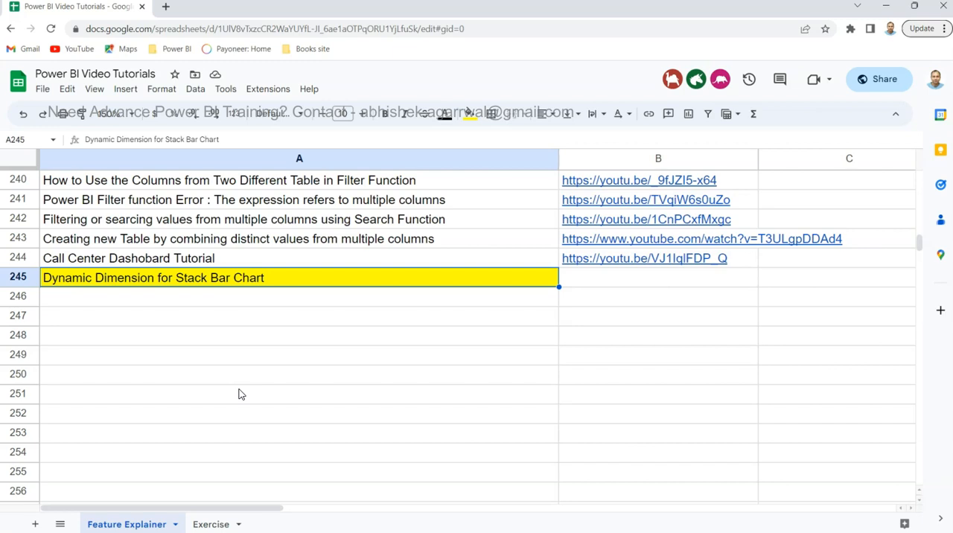
mouse_move(321, 353)
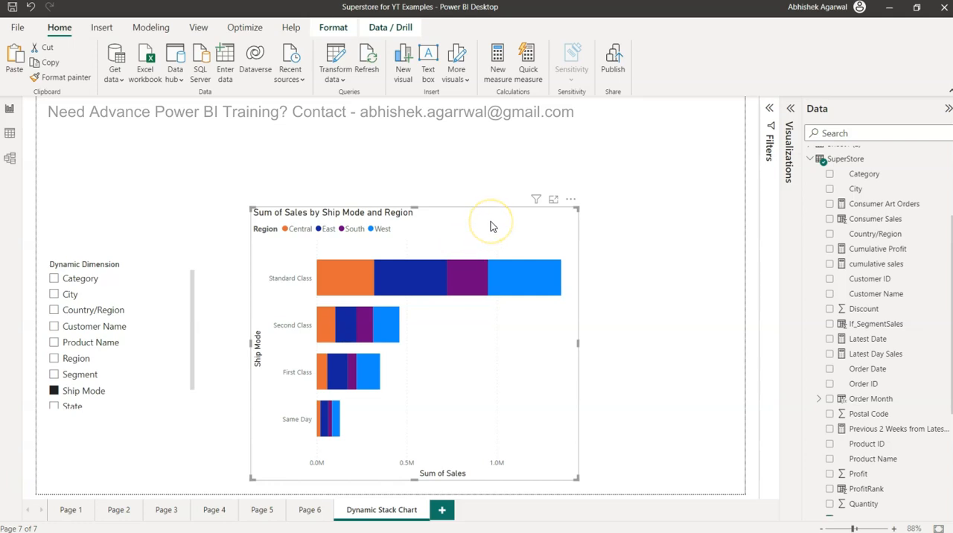
Replace the old visual with a new stacked bar chart of Sum of Sales by Category, Region as legend
click(791, 109)
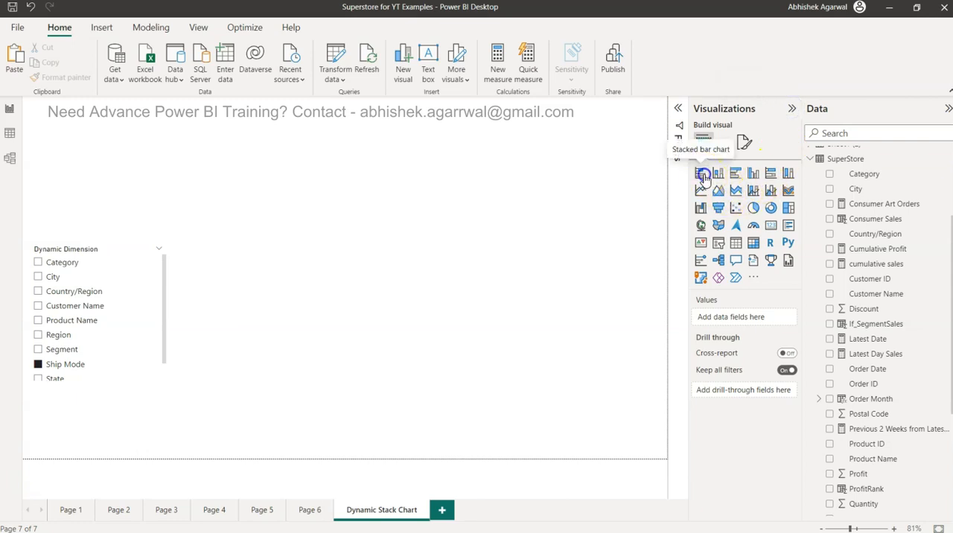
click(699, 173)
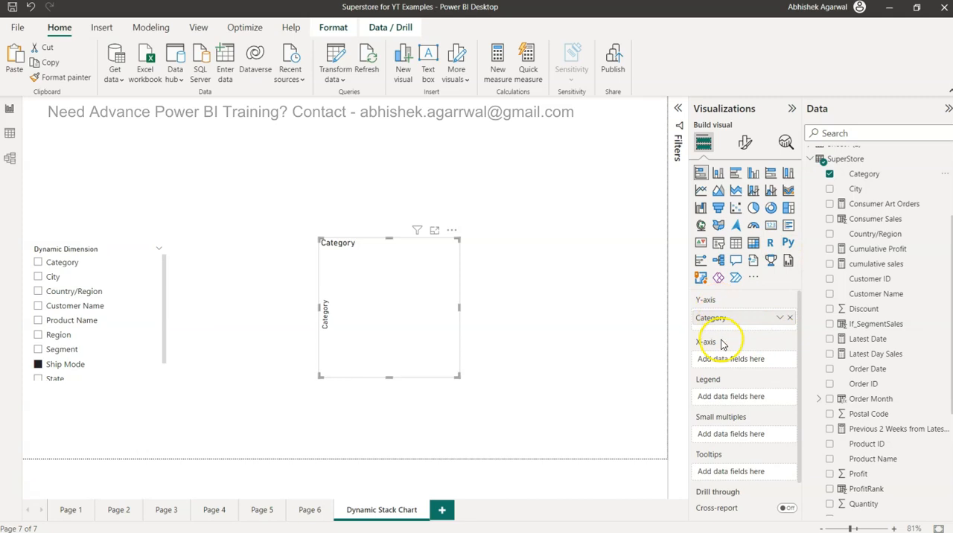
scroll(down, 3)
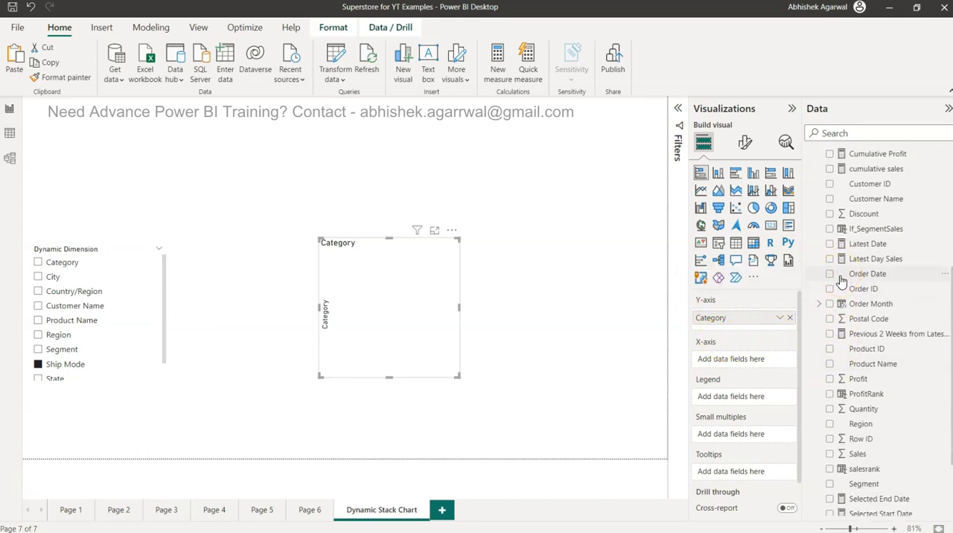
click(829, 453)
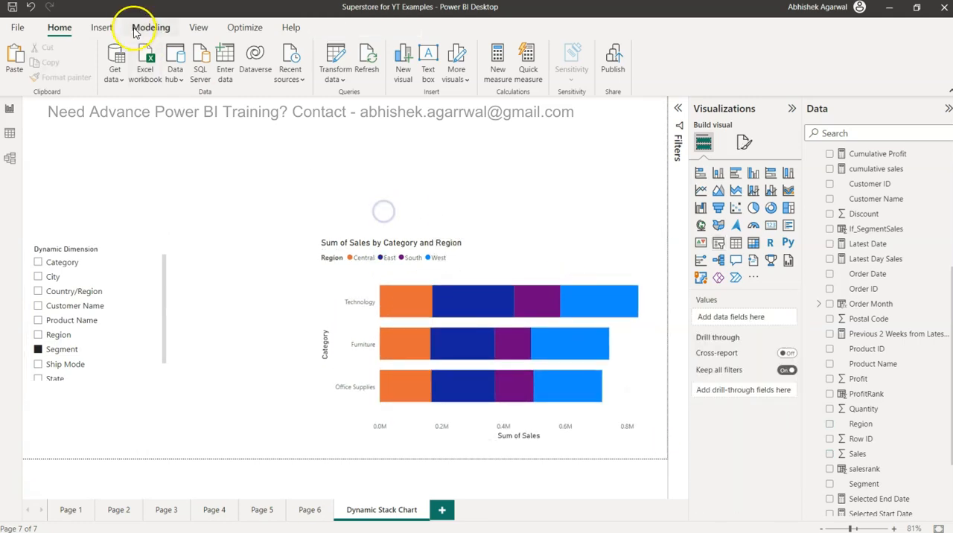
Start a new field parameter from the Modeling ribbon and name it T Dynamic Dim
click(151, 27)
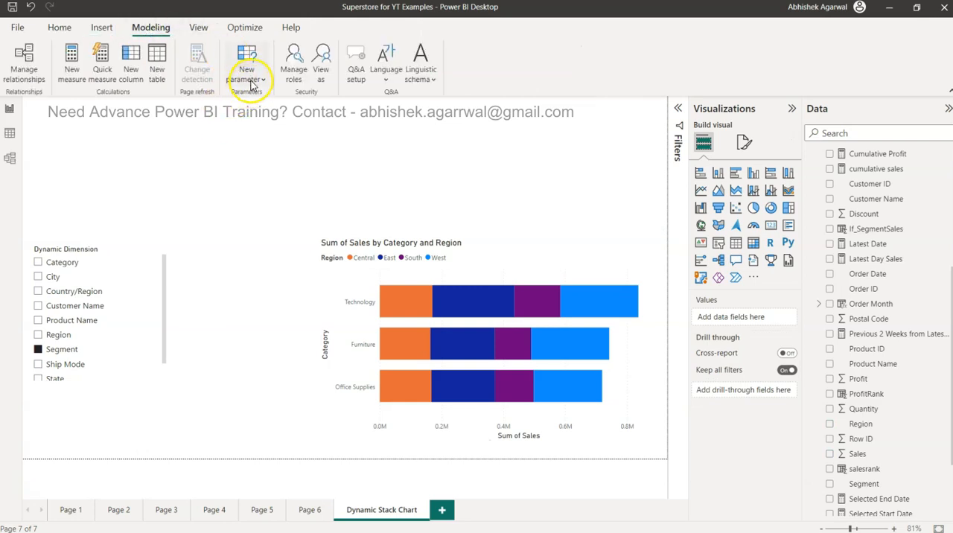
click(245, 74)
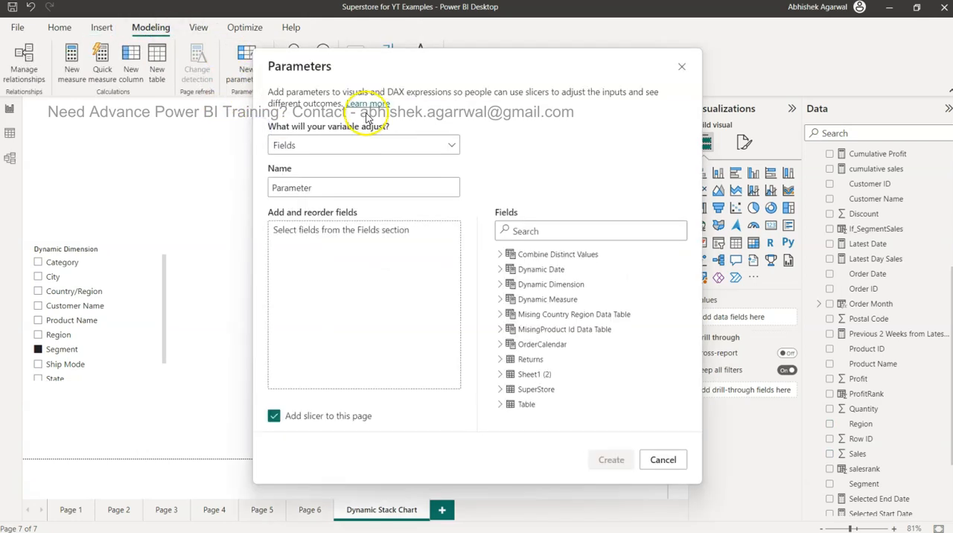
click(363, 187)
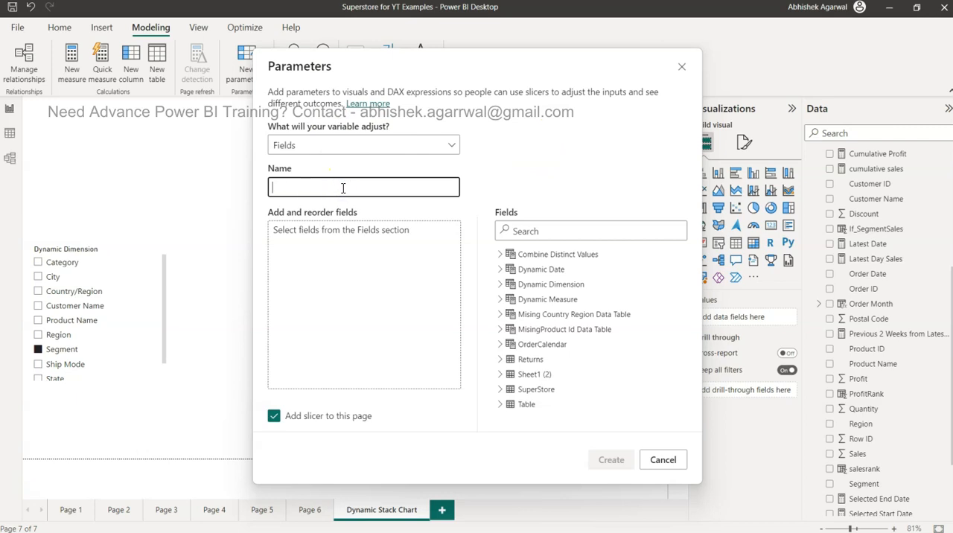
text(D)
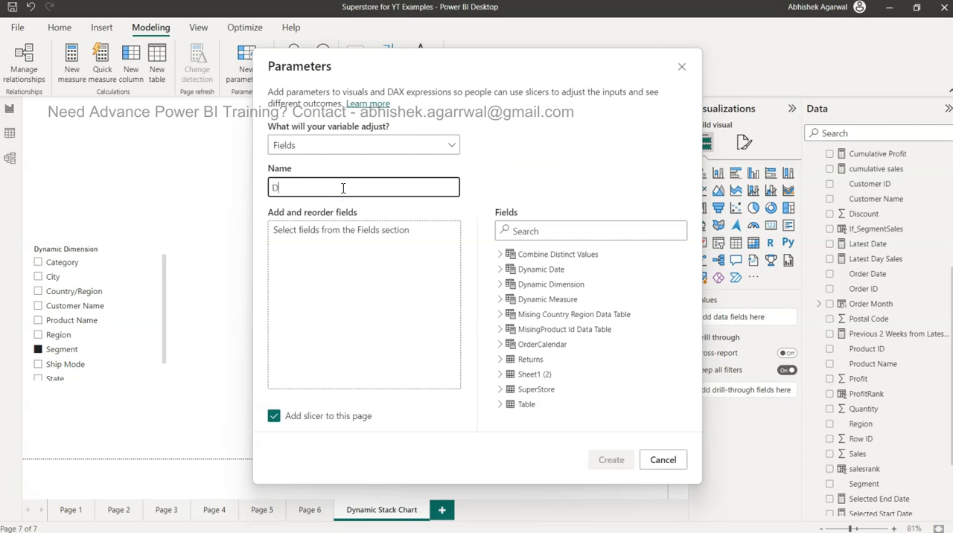
text(ynamic Dim)
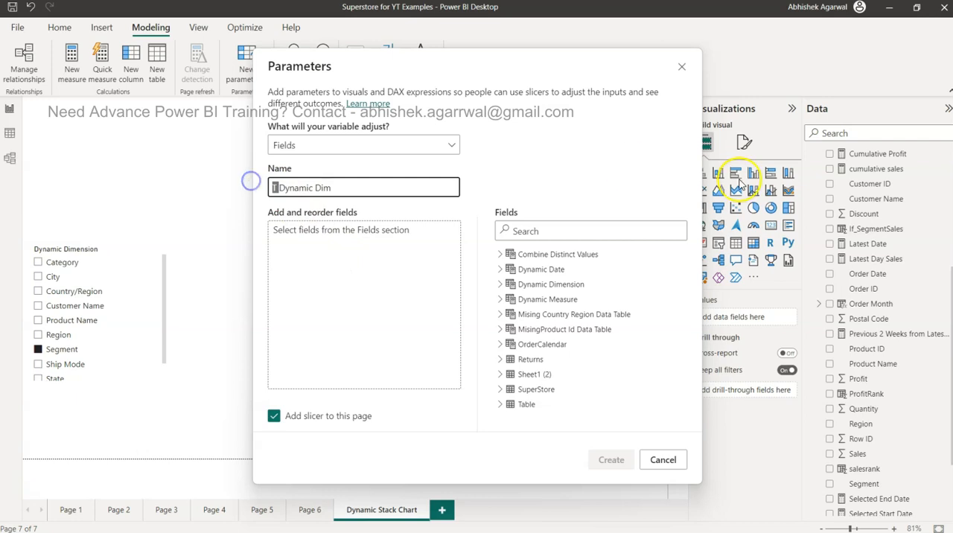
mouse_move(907, 390)
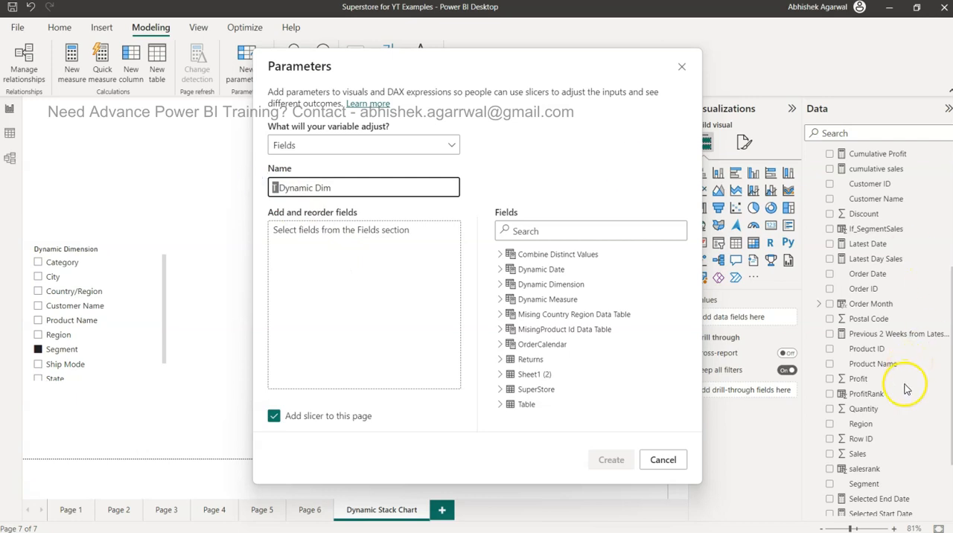
mouse_move(892, 498)
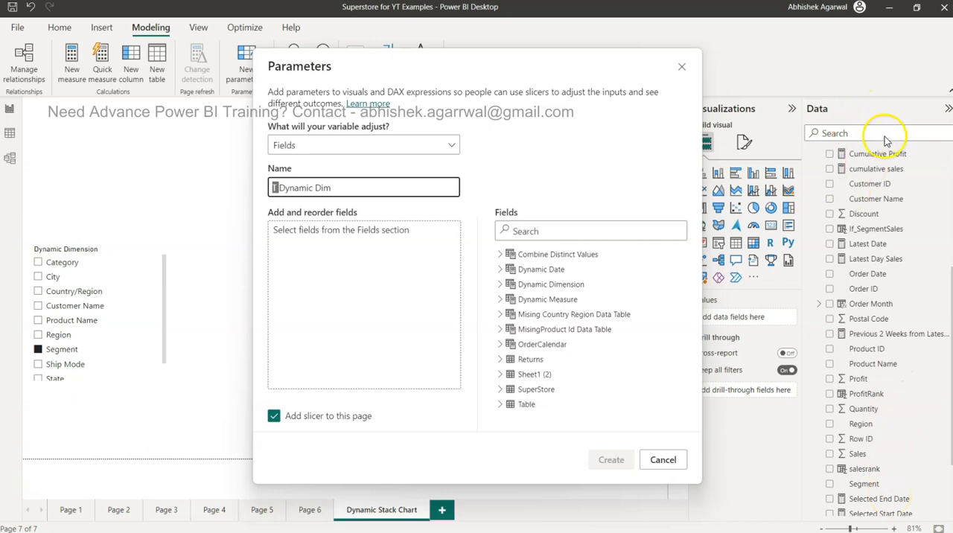
mouse_move(513, 207)
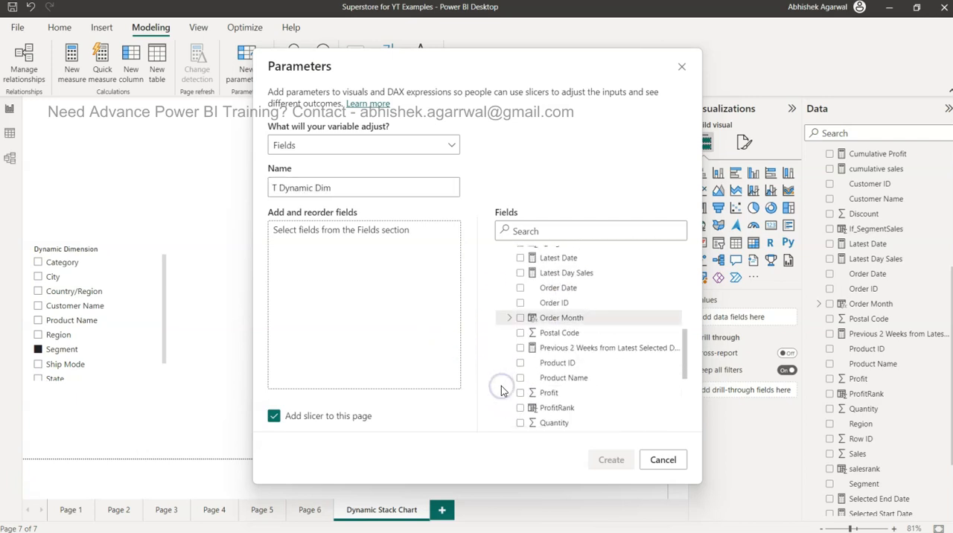
Add City, Customer Name and Segment to the parameter's fields, keeping Add slicer checked
click(520, 258)
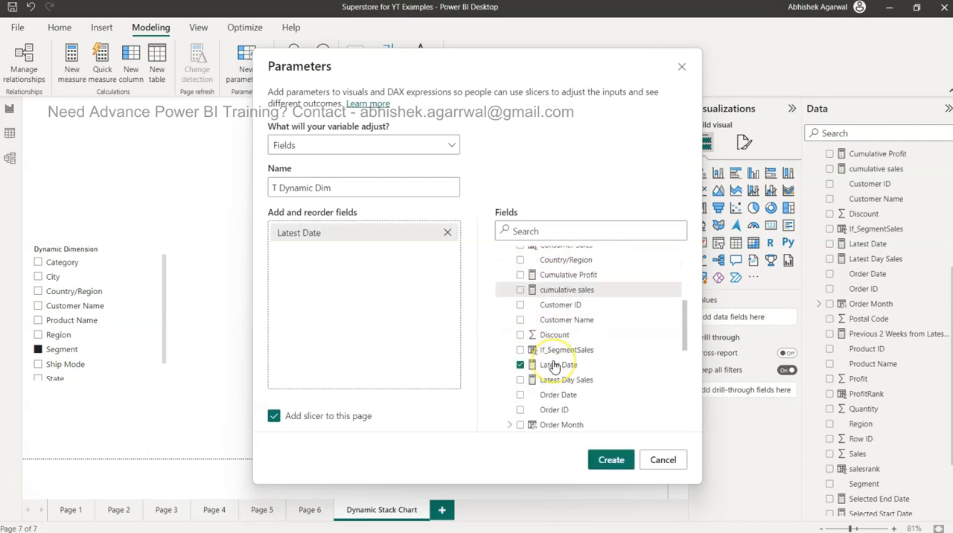
scroll(down, 3)
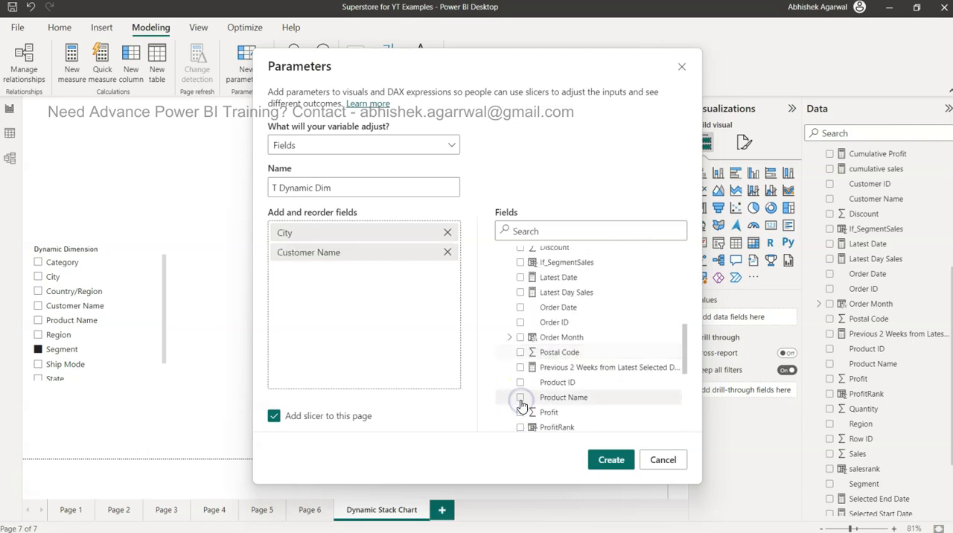
scroll(down, 3)
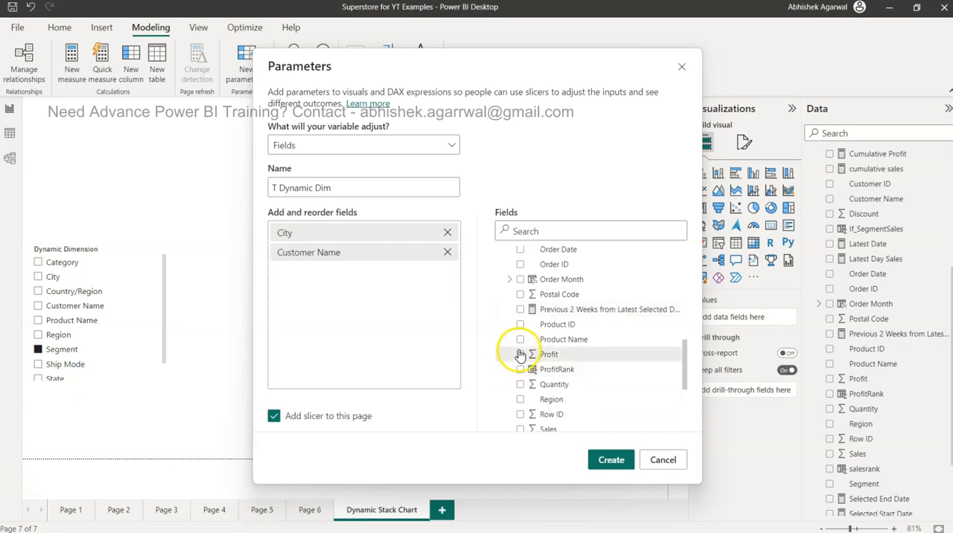
scroll(down, 3)
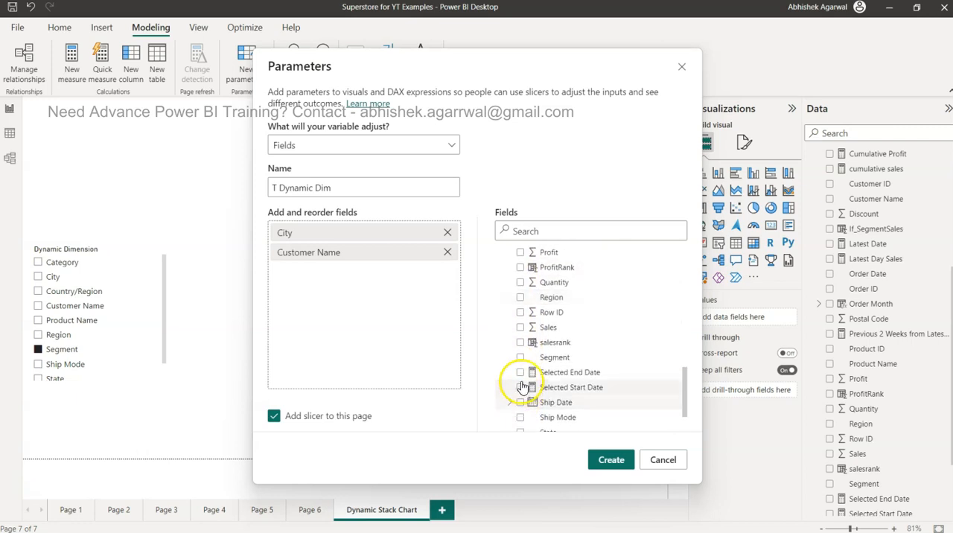
click(521, 358)
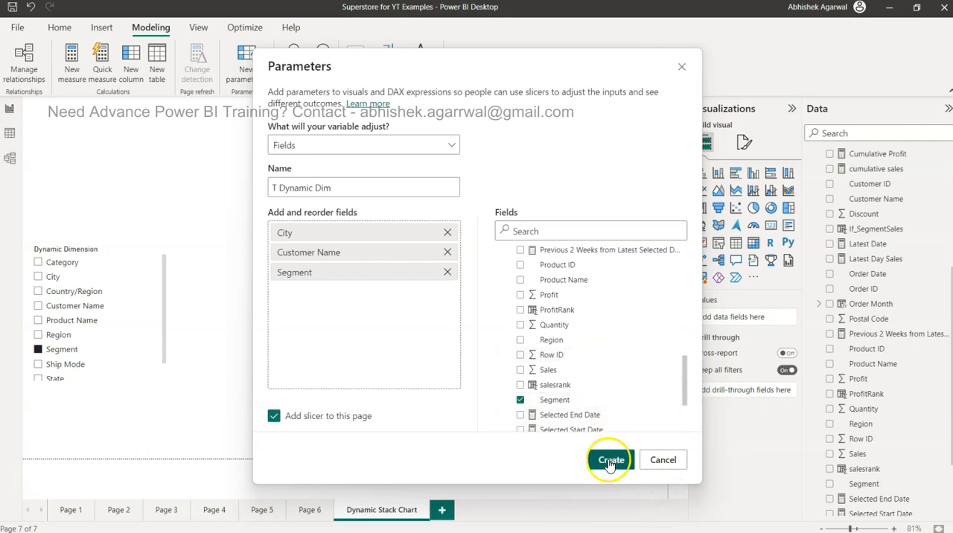
Create T Dynamic Dim with its slicer and put it on the Y-axis in place of Category
click(610, 459)
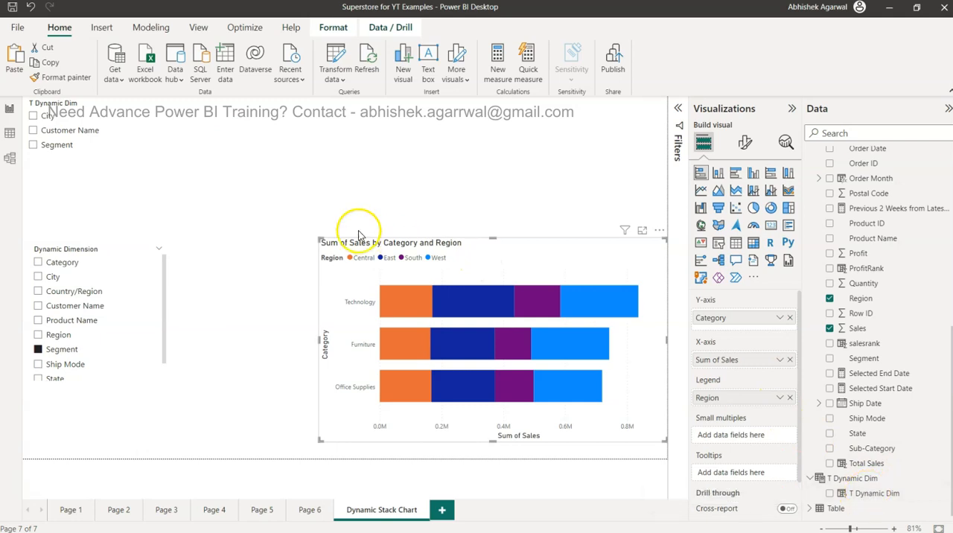
mouse_move(655, 322)
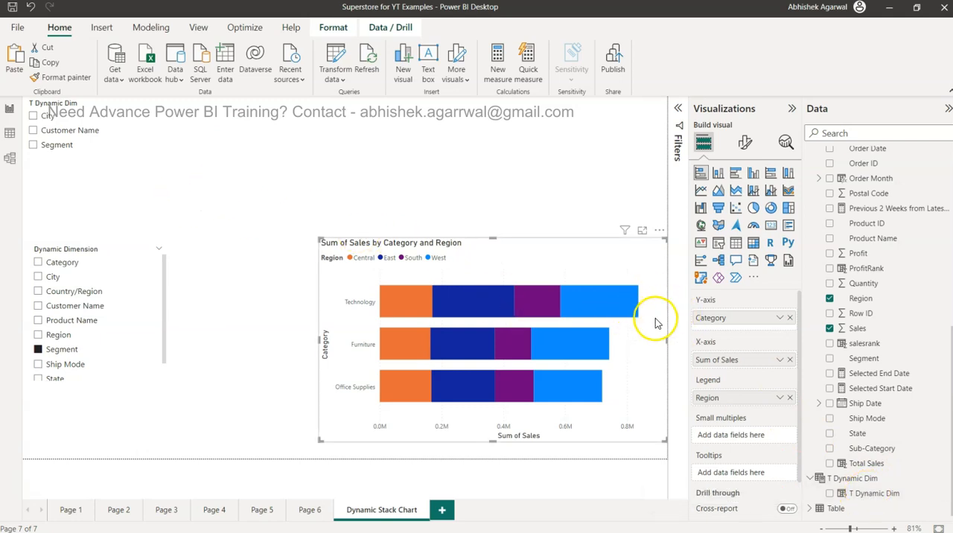
mouse_move(728, 319)
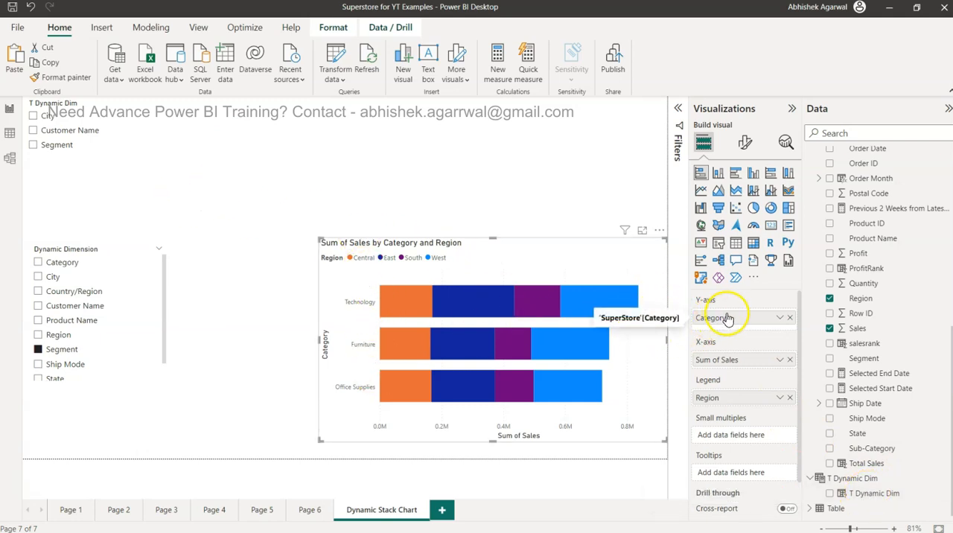
mouse_move(792, 322)
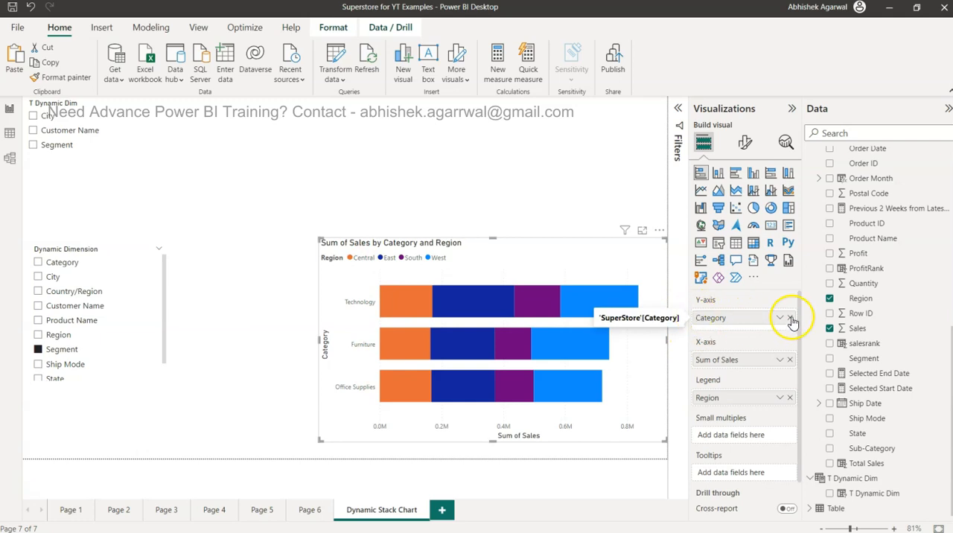
click(789, 319)
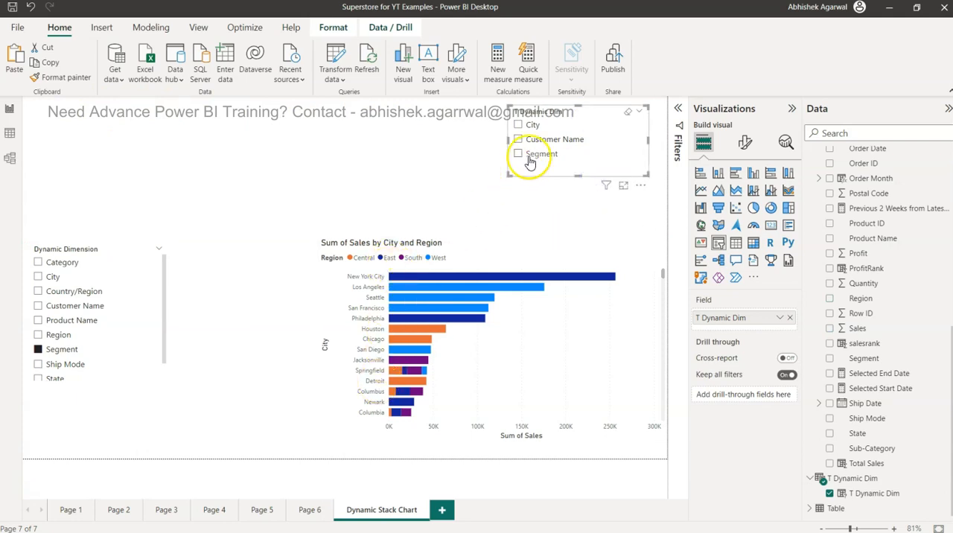
Pick Customer Name then Segment in the T Dynamic Dim slicer, showing Sum of Sales by Segment and Region
click(518, 140)
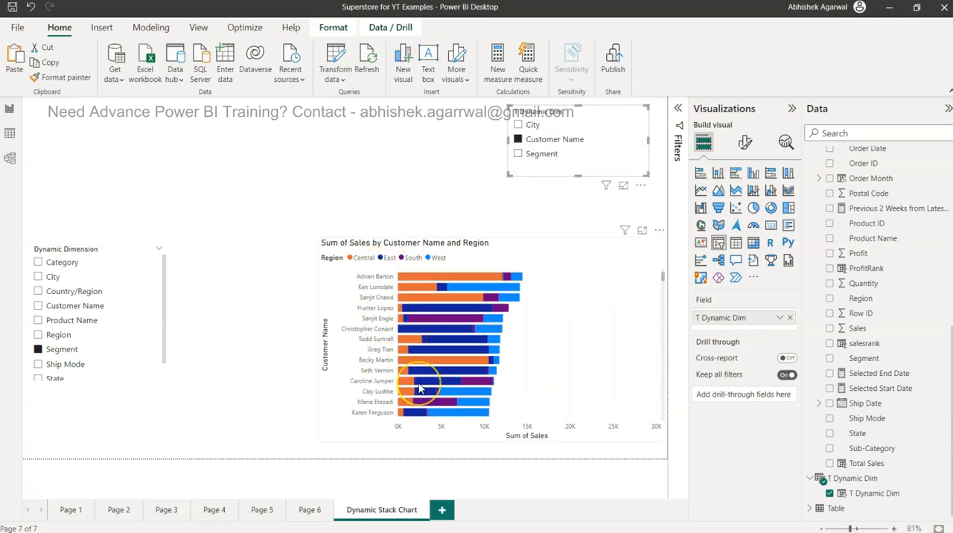
scroll(down, 3)
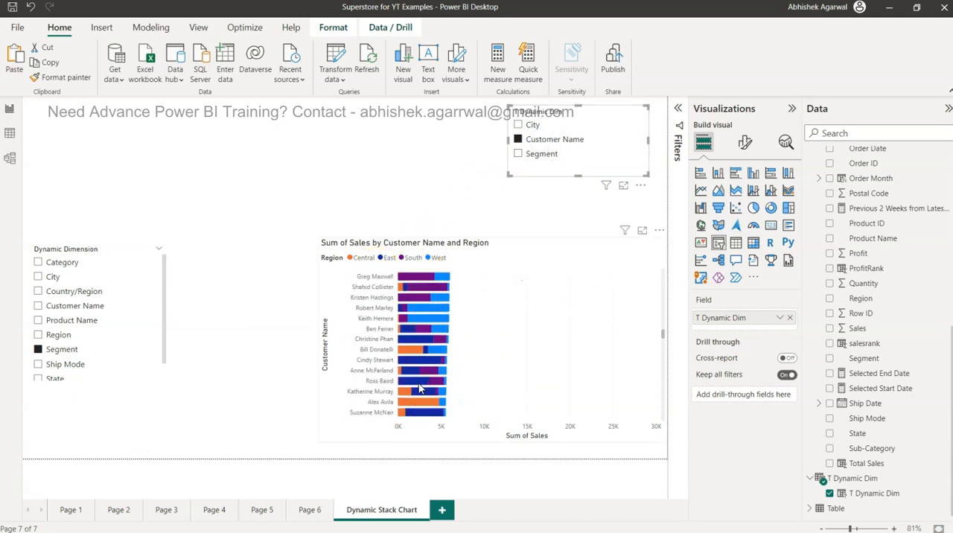
click(518, 153)
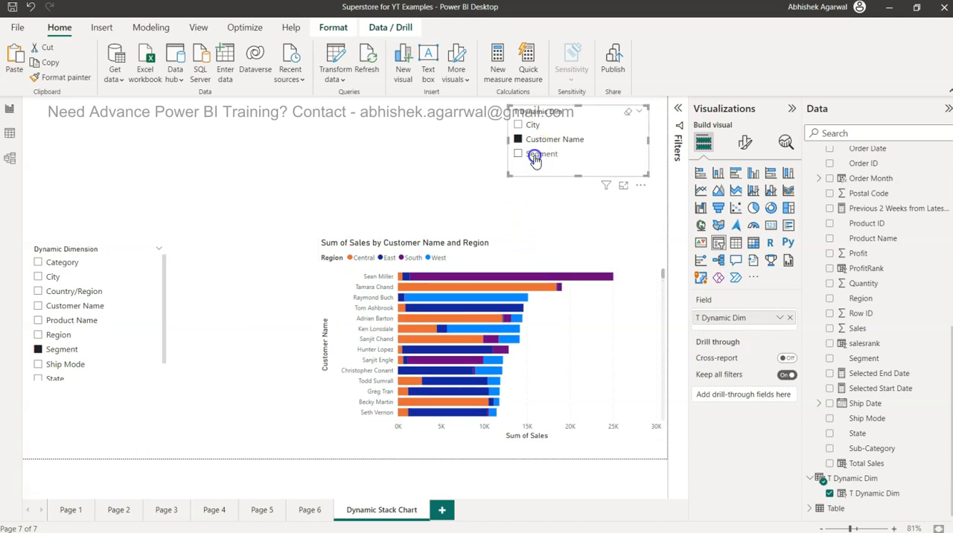
click(518, 153)
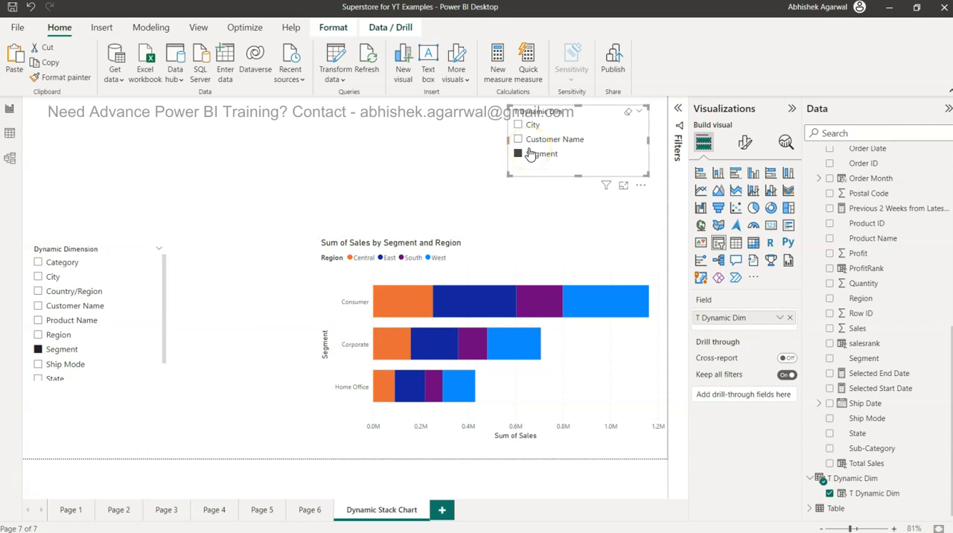
mouse_move(539, 153)
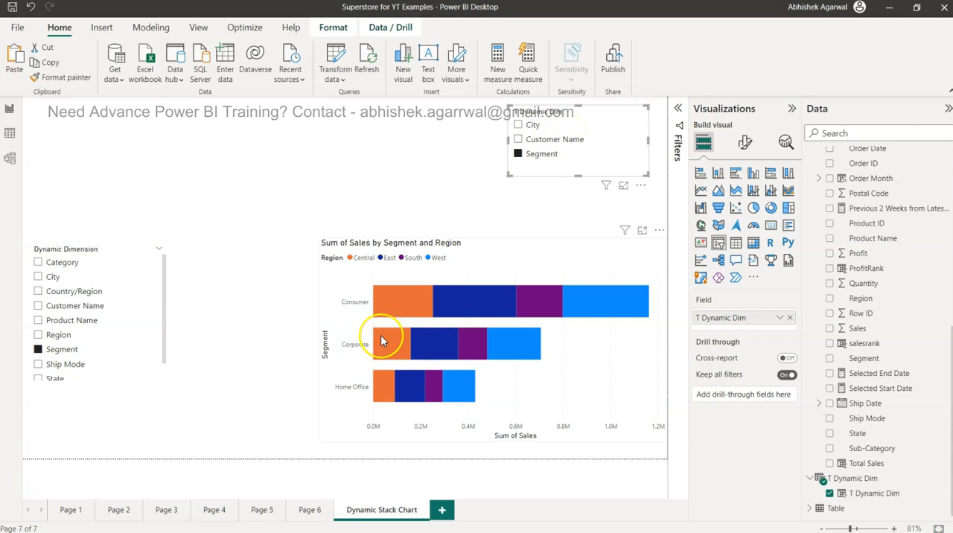
mouse_move(356, 335)
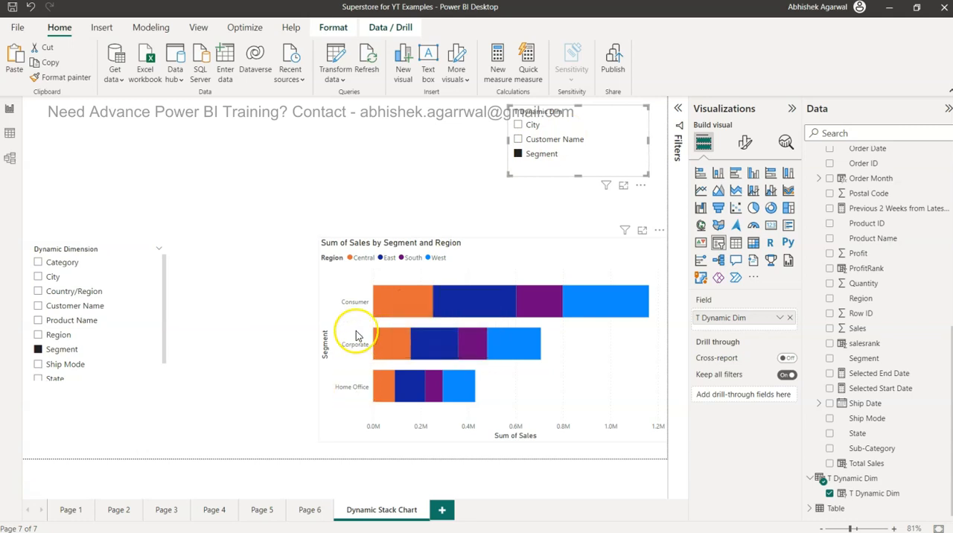
mouse_move(351, 384)
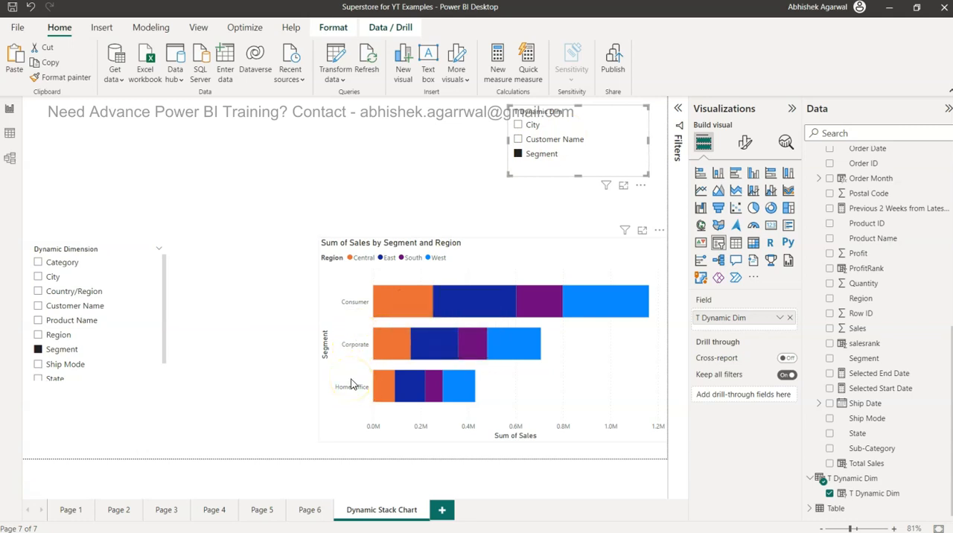